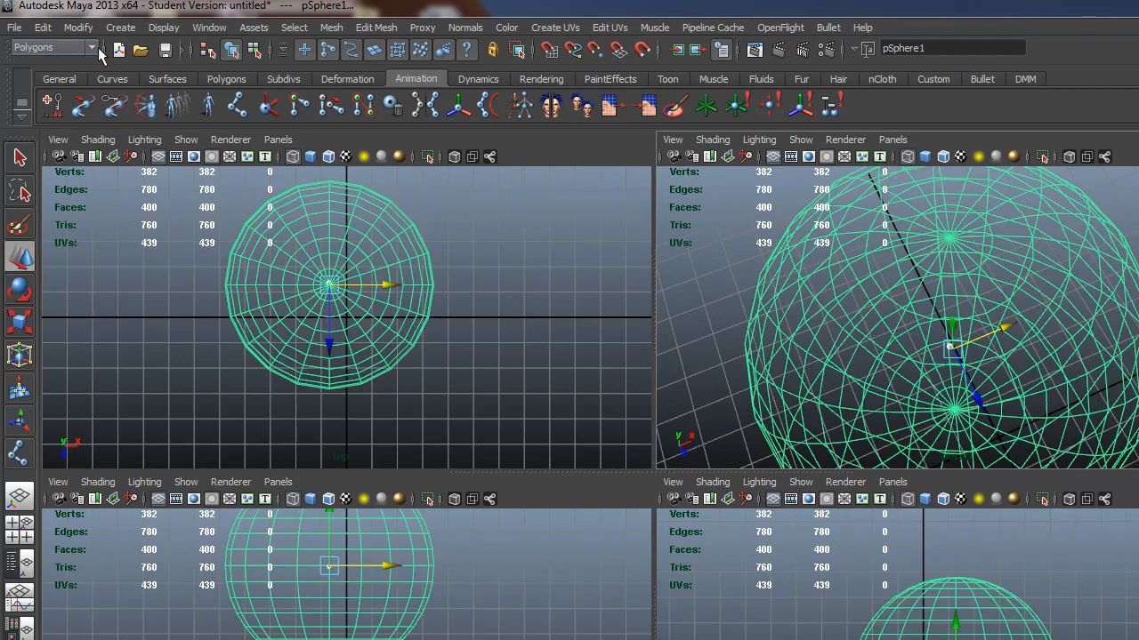
Step: Switch to the Animation menu set and open the Smooth Bind options for the sphere and joint
left_click(54, 47)
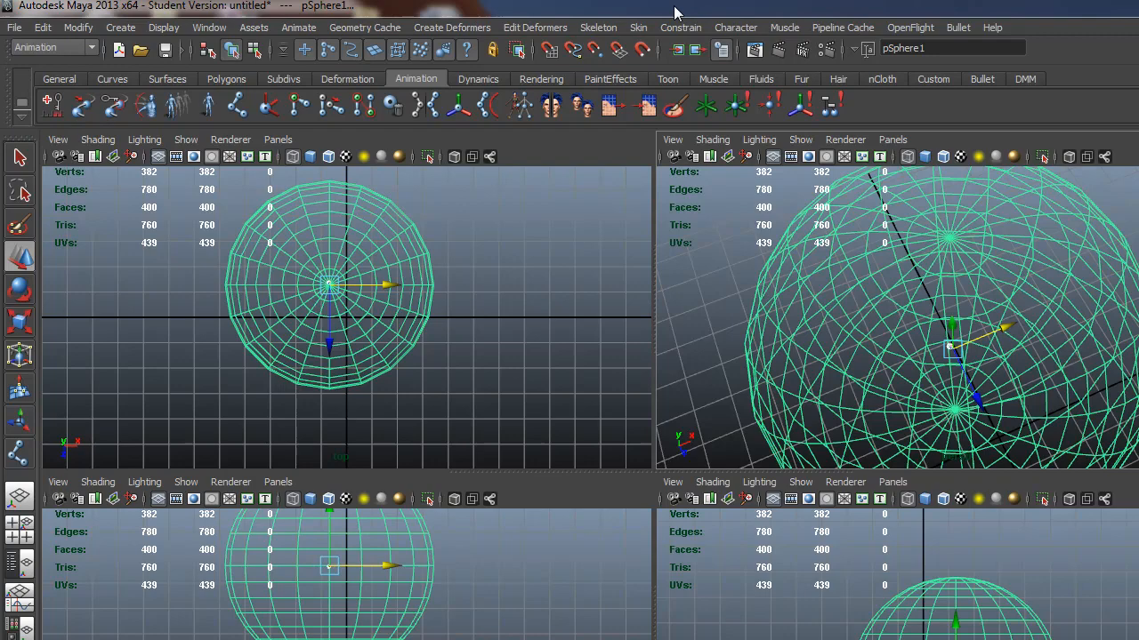
left_click(638, 27)
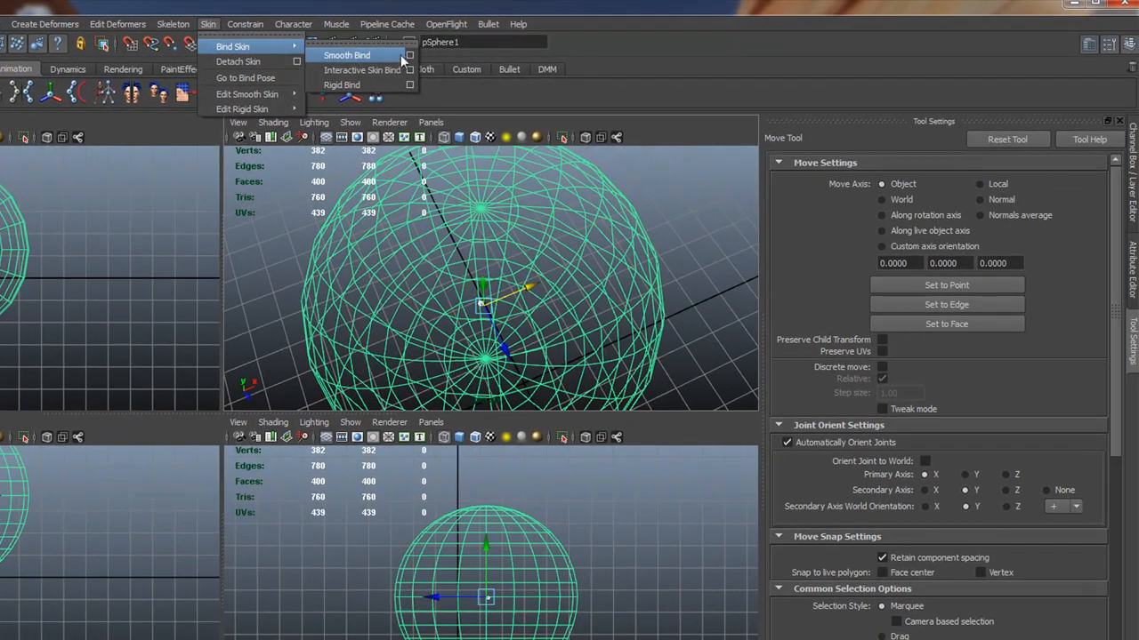
left_click(410, 55)
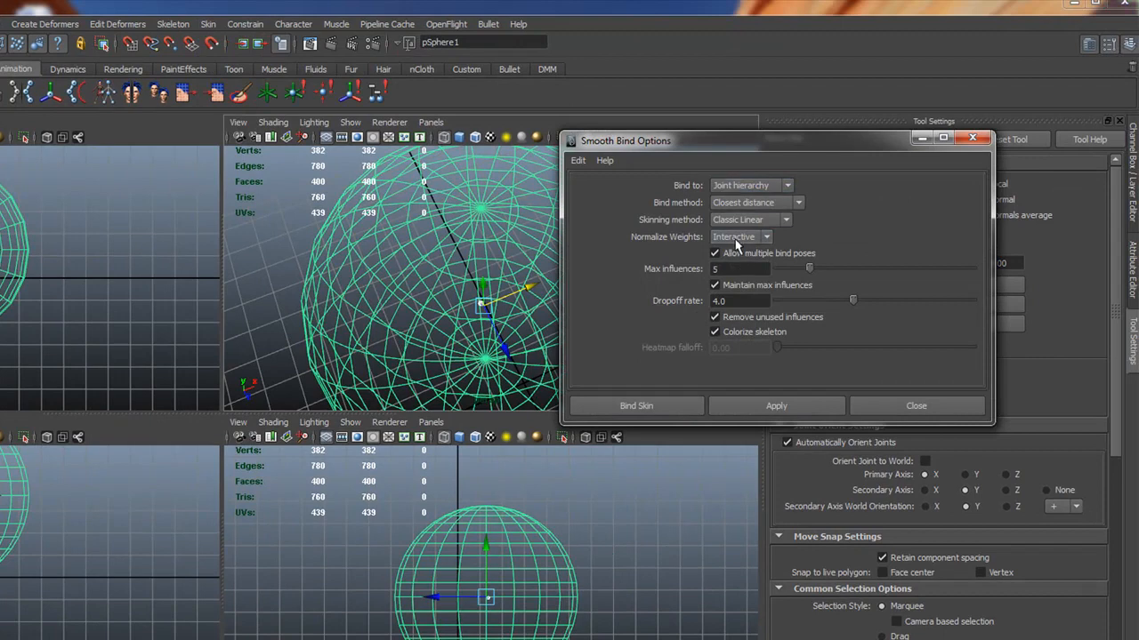
mouse_move(636, 406)
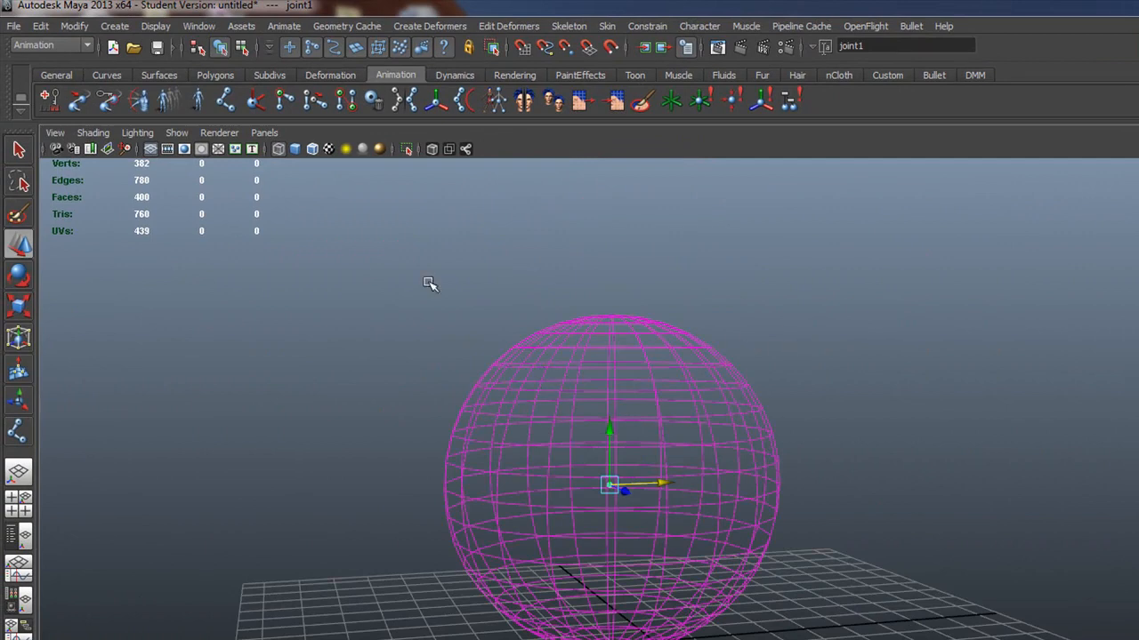
mouse_move(361, 335)
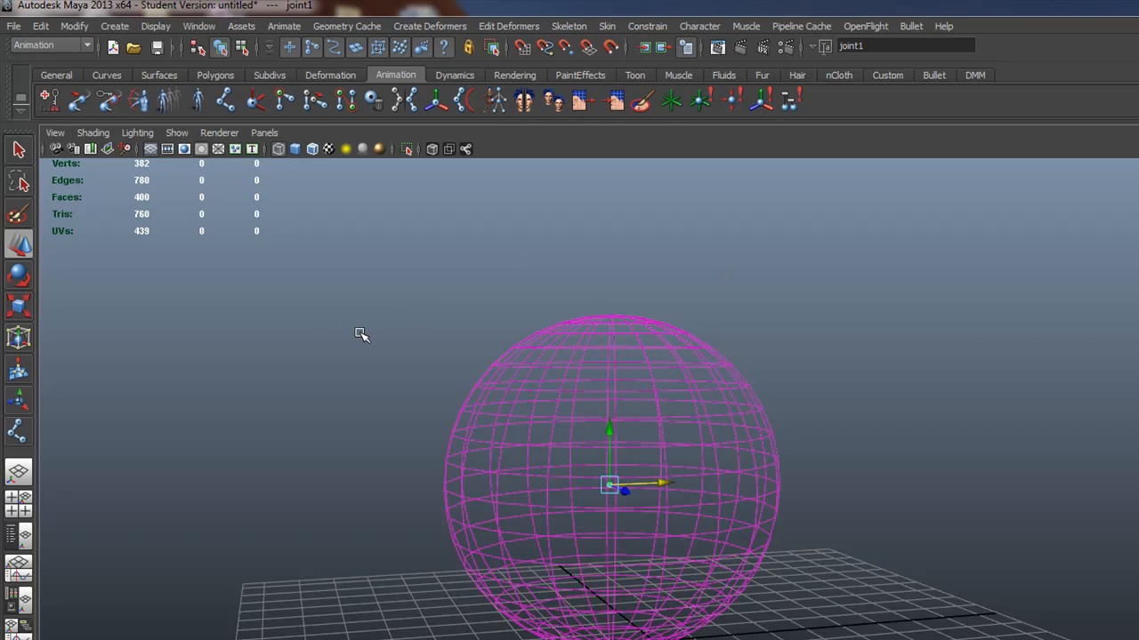
mouse_move(595, 286)
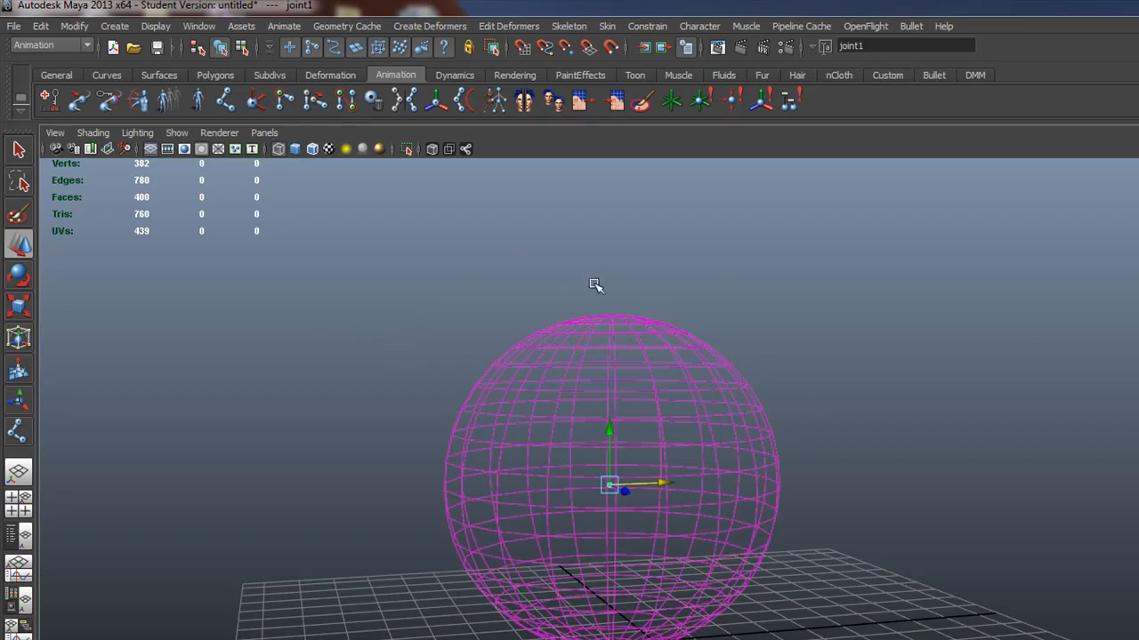
mouse_move(529, 280)
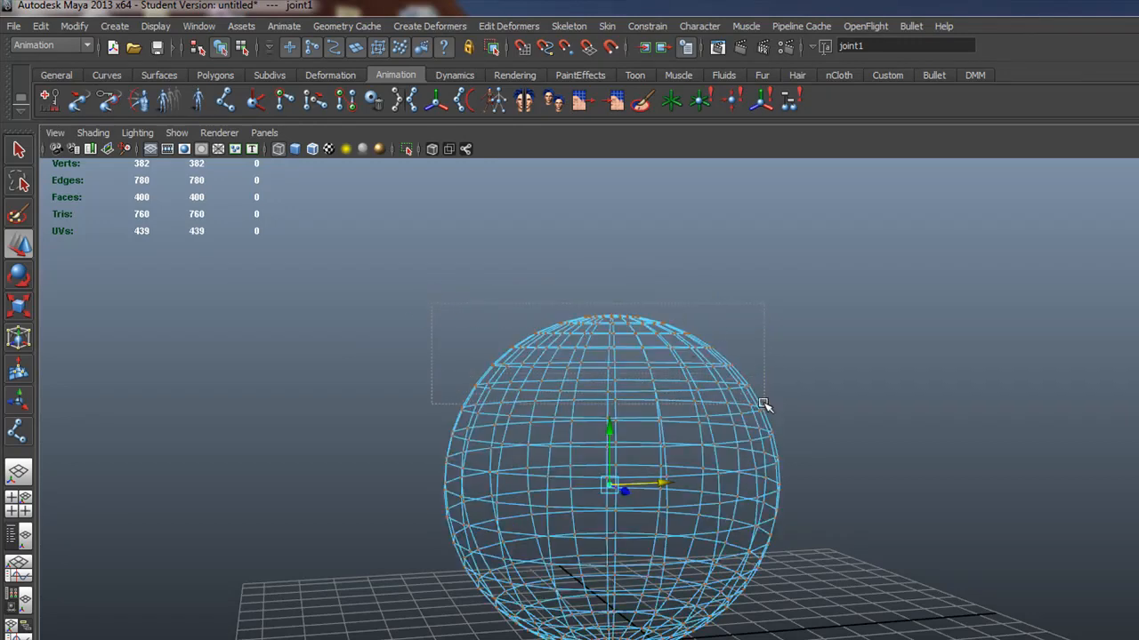
Step: Marquee-select the top rows of the sphere's vertices, then add lower rows
left_click_drag(432, 302, 761, 404)
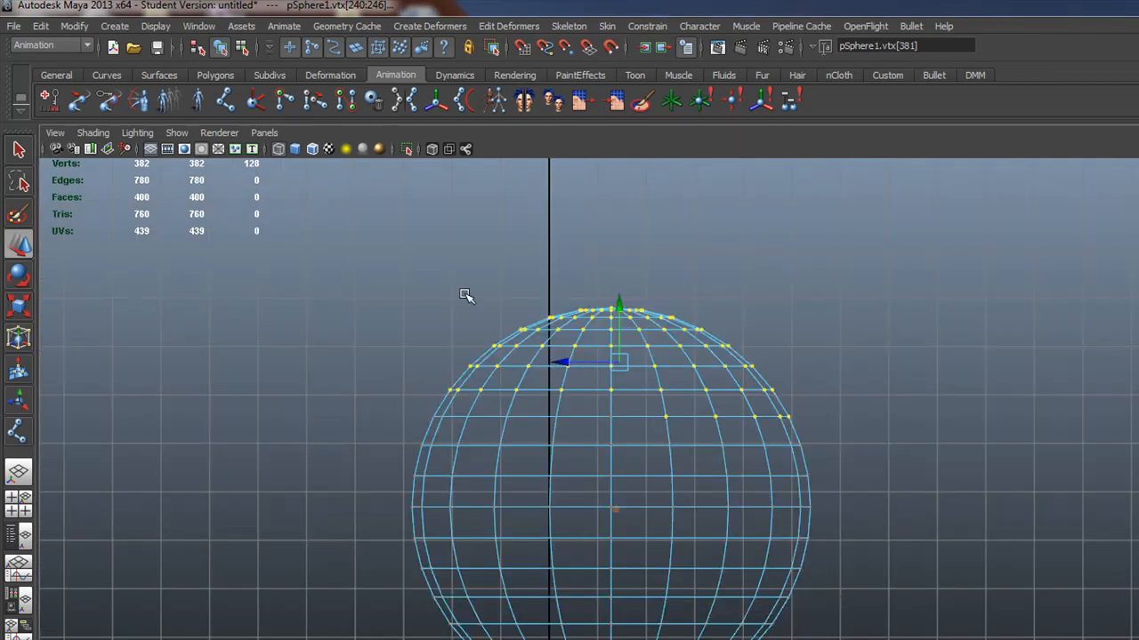
left_click_drag(467, 295, 831, 460)
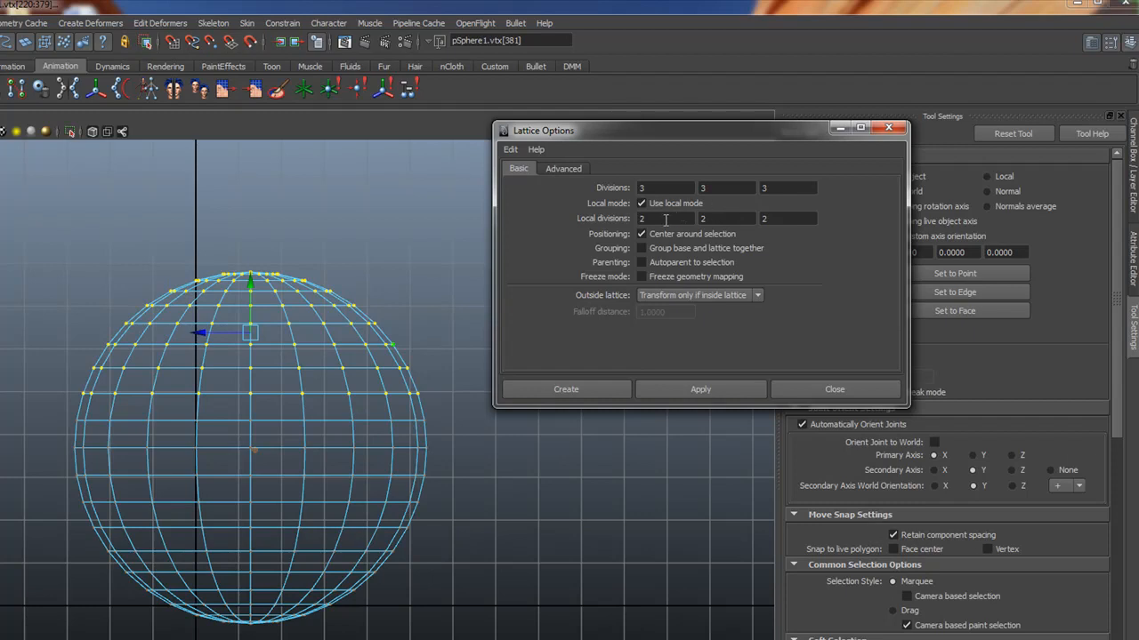
Step: Create a lattice with 3×3×3 divisions and 2×2×2 local divisions around the selected vertices
left_click(665, 188)
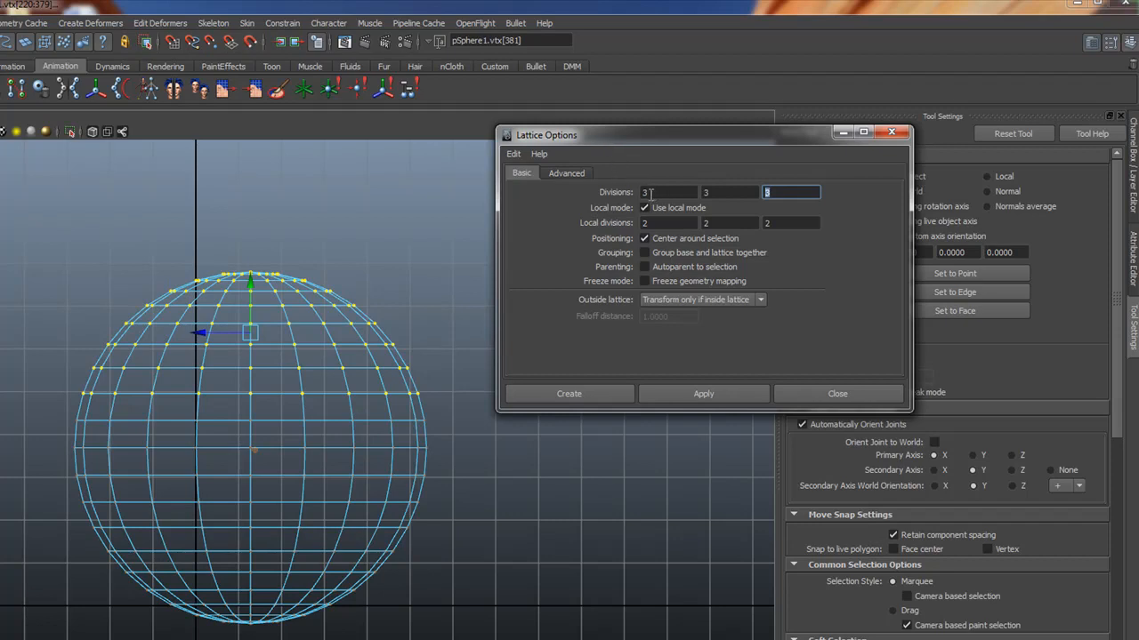
left_click(668, 192)
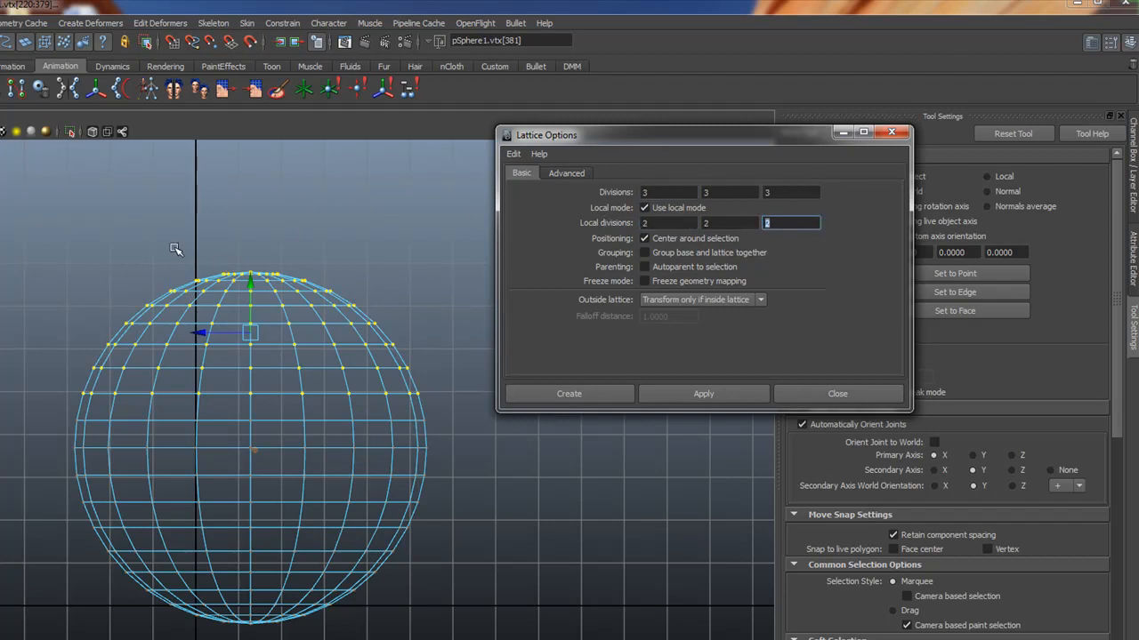
mouse_move(205, 258)
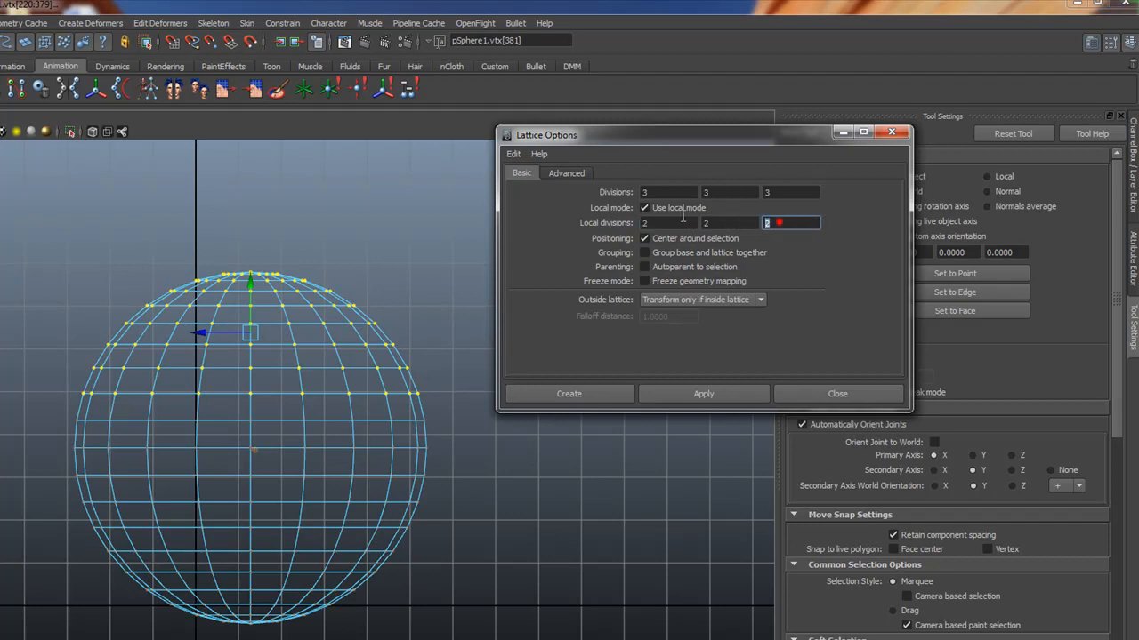
left_click(729, 223)
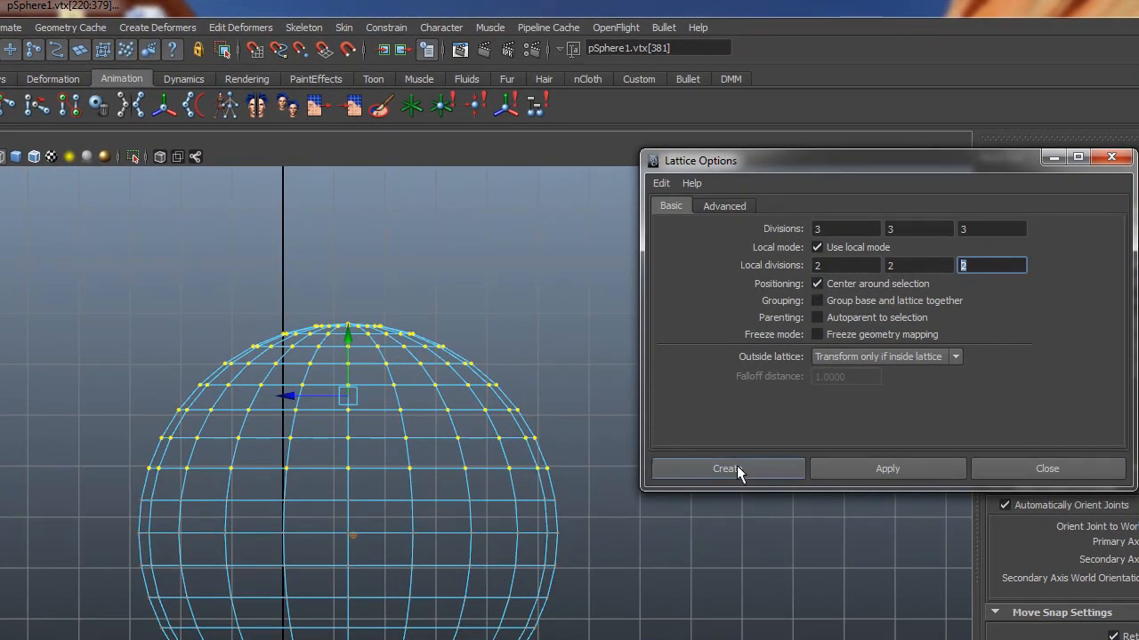
left_click(727, 469)
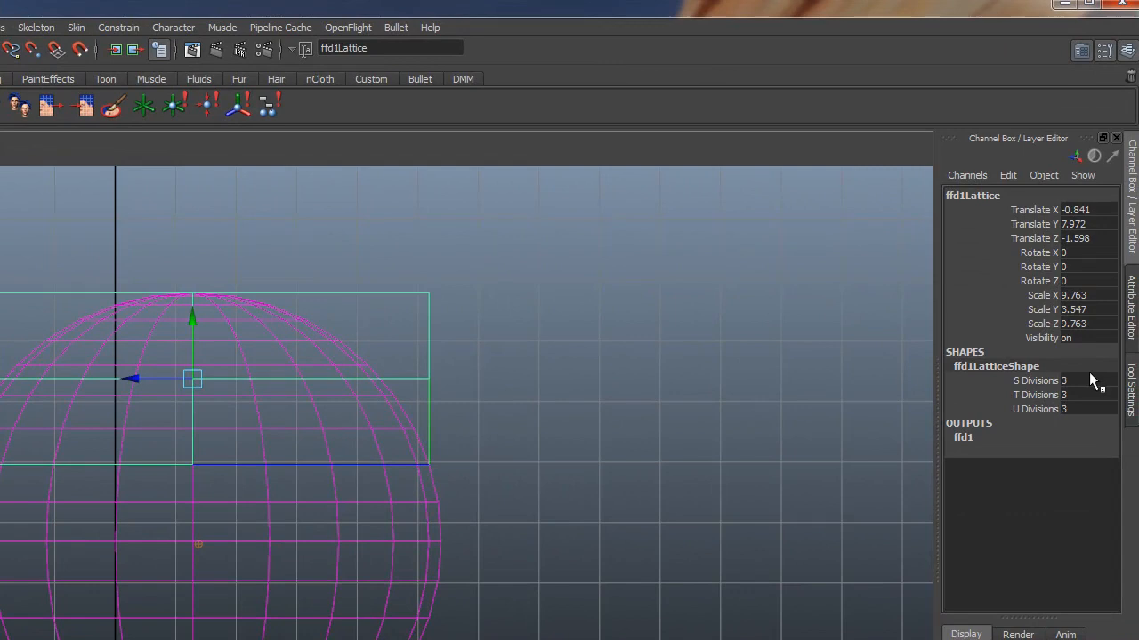
Step: Set ffd1LatticeShape S Divisions to 4 in the Channel Box
left_click(1090, 381)
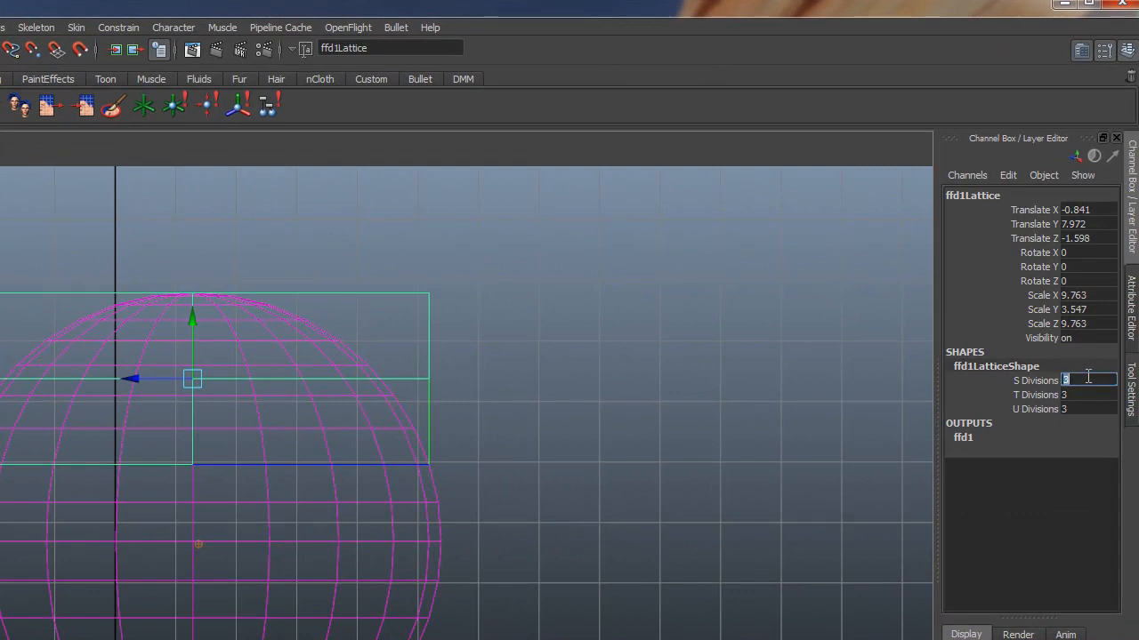
type("4")
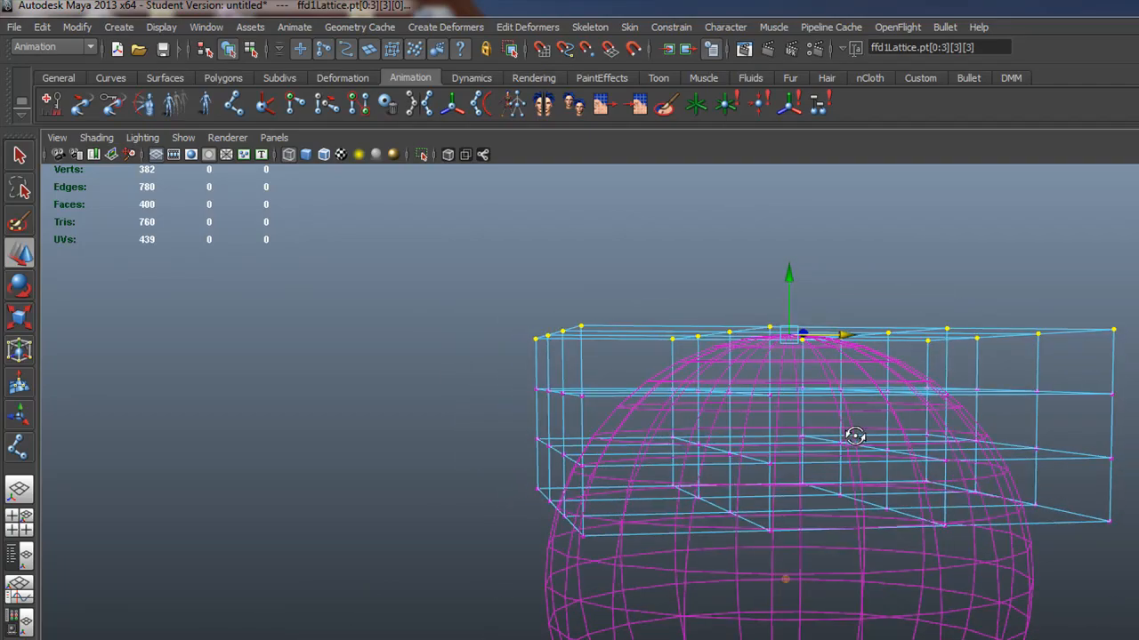
Step: Create a test cluster on the lattice points and pull it up to stretch the sphere
left_click(445, 27)
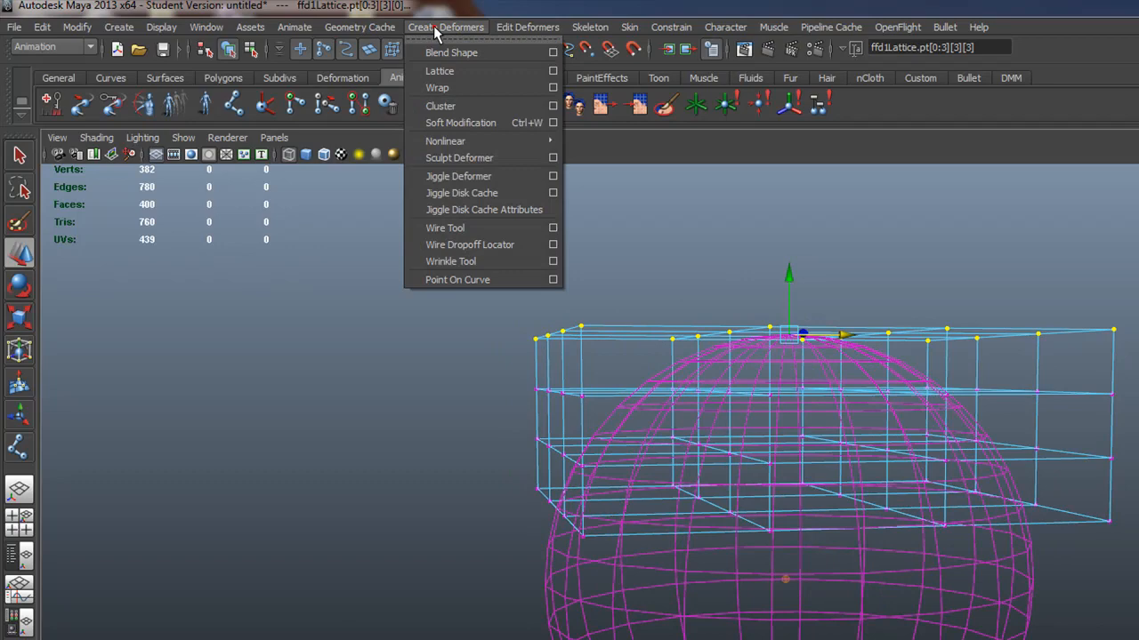
mouse_move(437, 87)
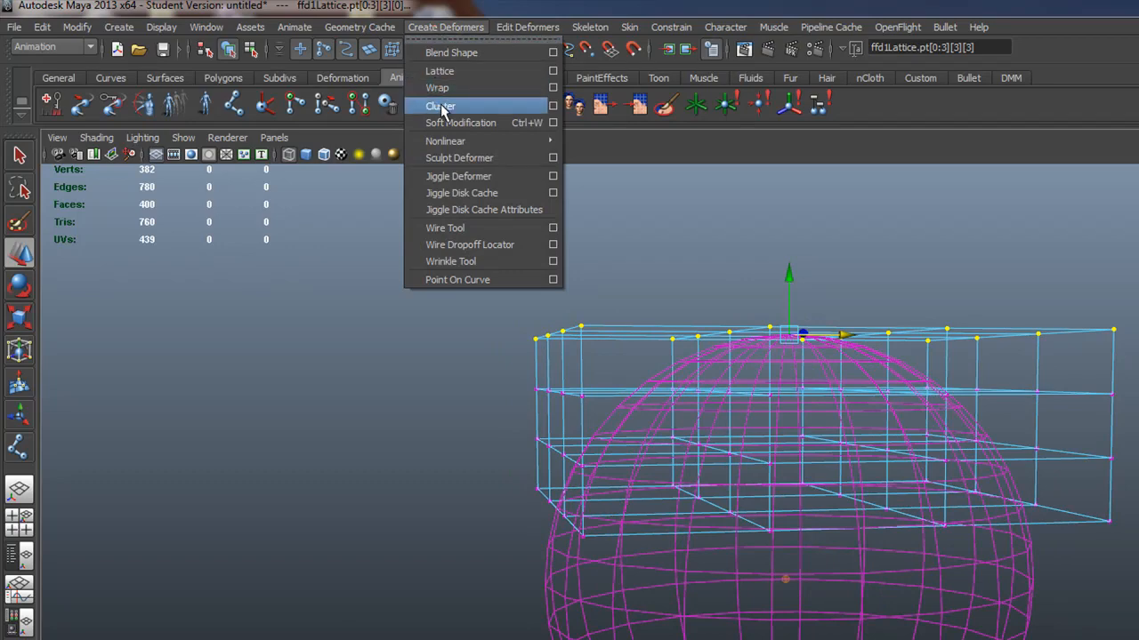
left_click(440, 106)
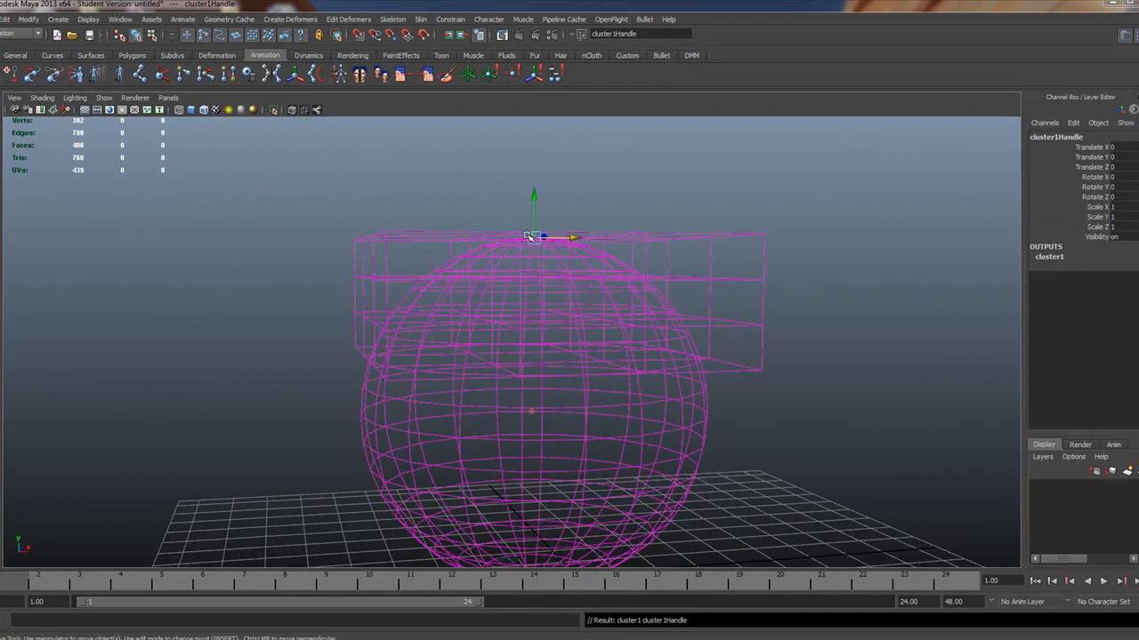
left_click_drag(531, 236, 531, 225)
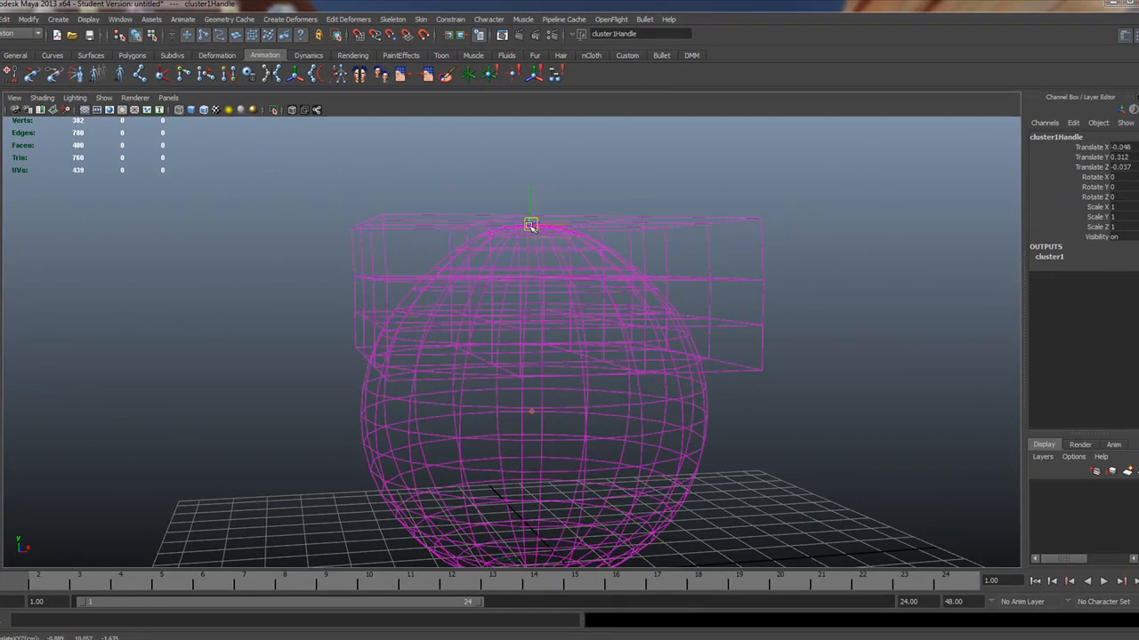
left_click_drag(530, 224, 532, 198)
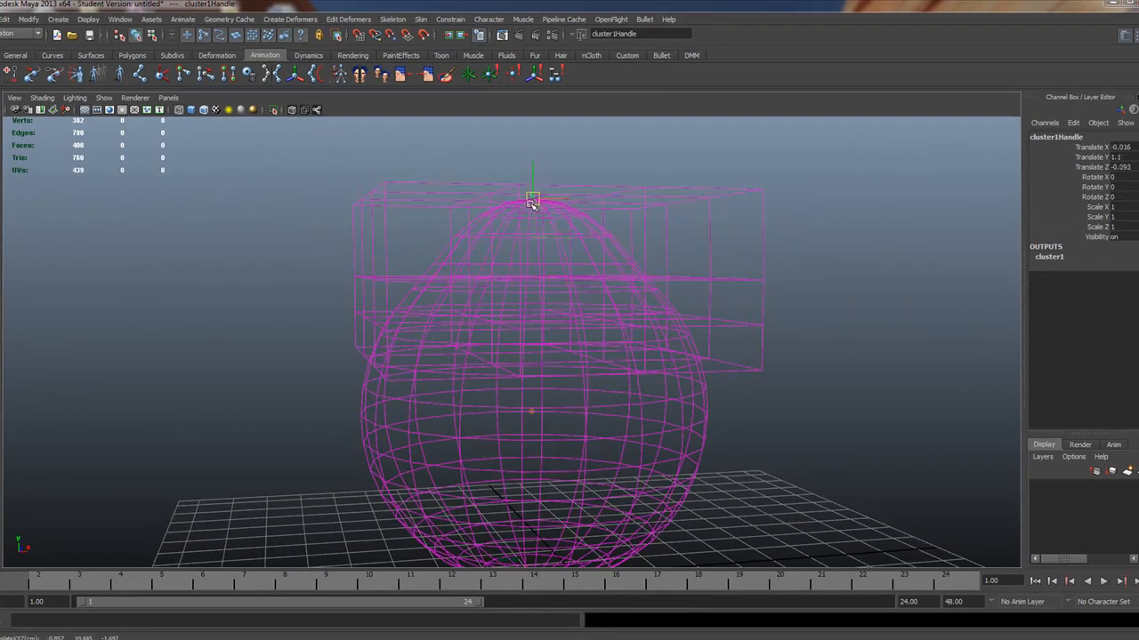
left_click_drag(534, 198, 554, 225)
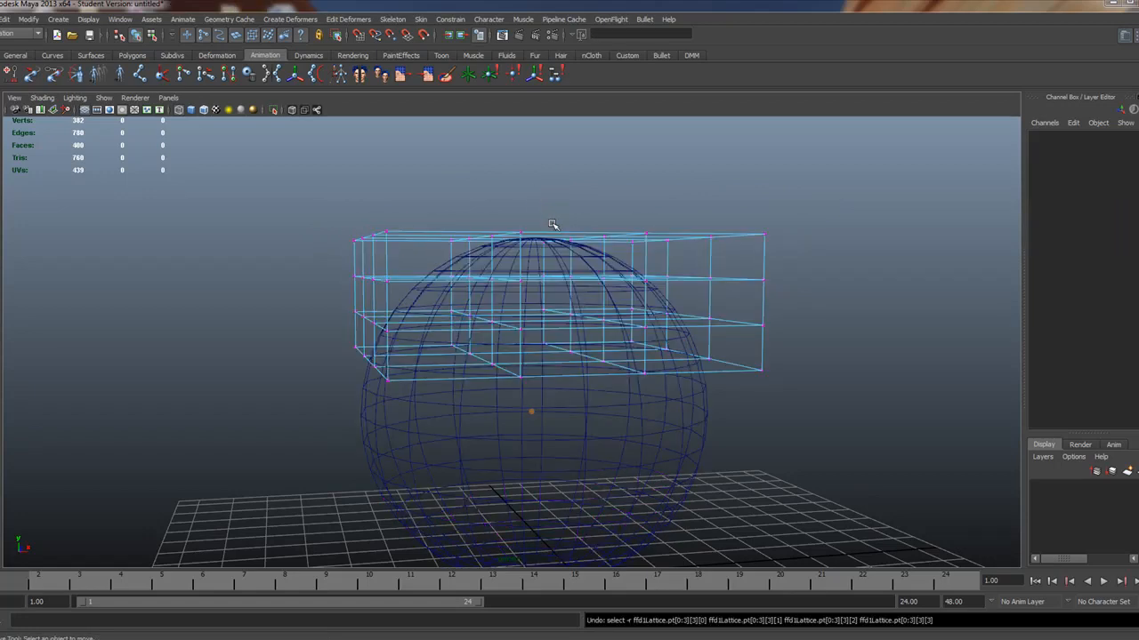
Step: Reselect the cluster, test how it bends the sphere, then pick the top lattice row
left_click_drag(553, 223, 810, 298)
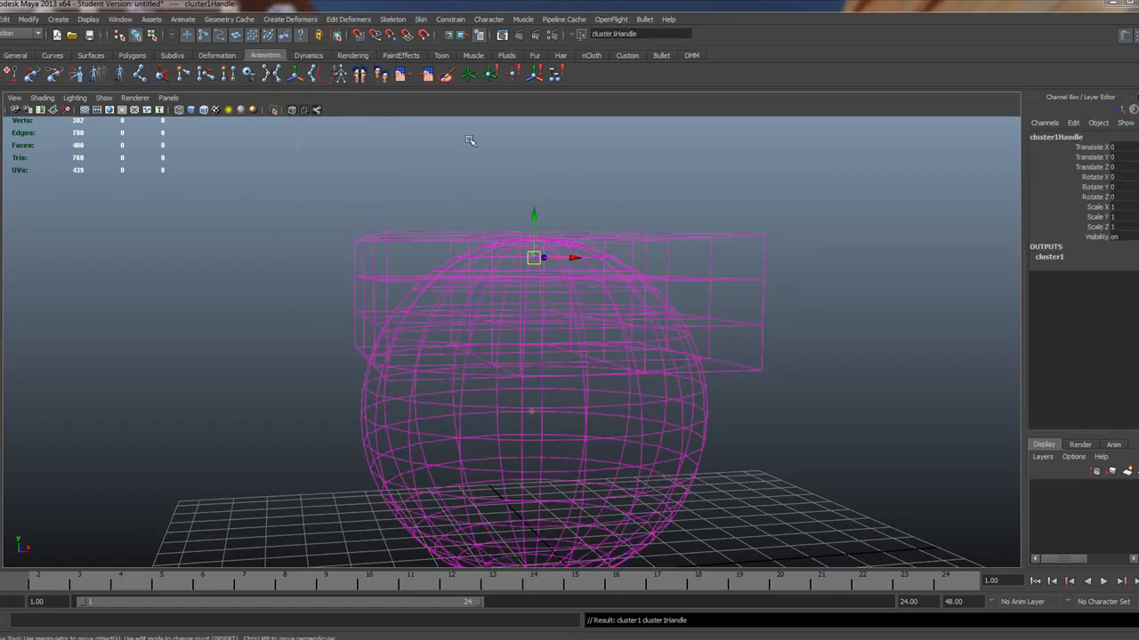
left_click_drag(534, 258, 542, 249)
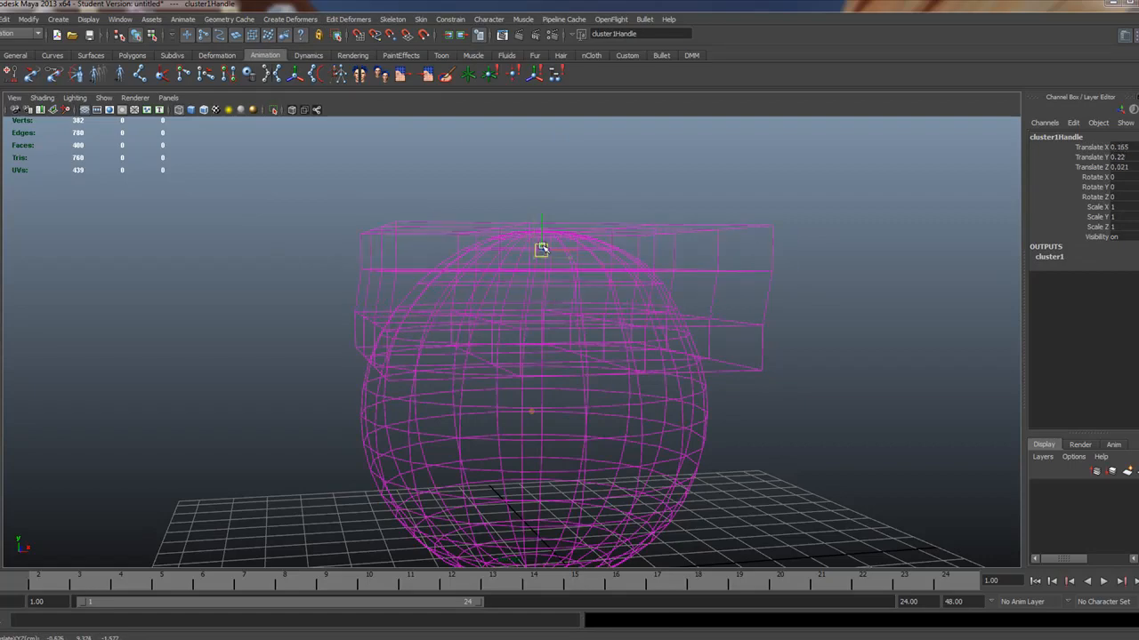
left_click_drag(542, 249, 516, 254)
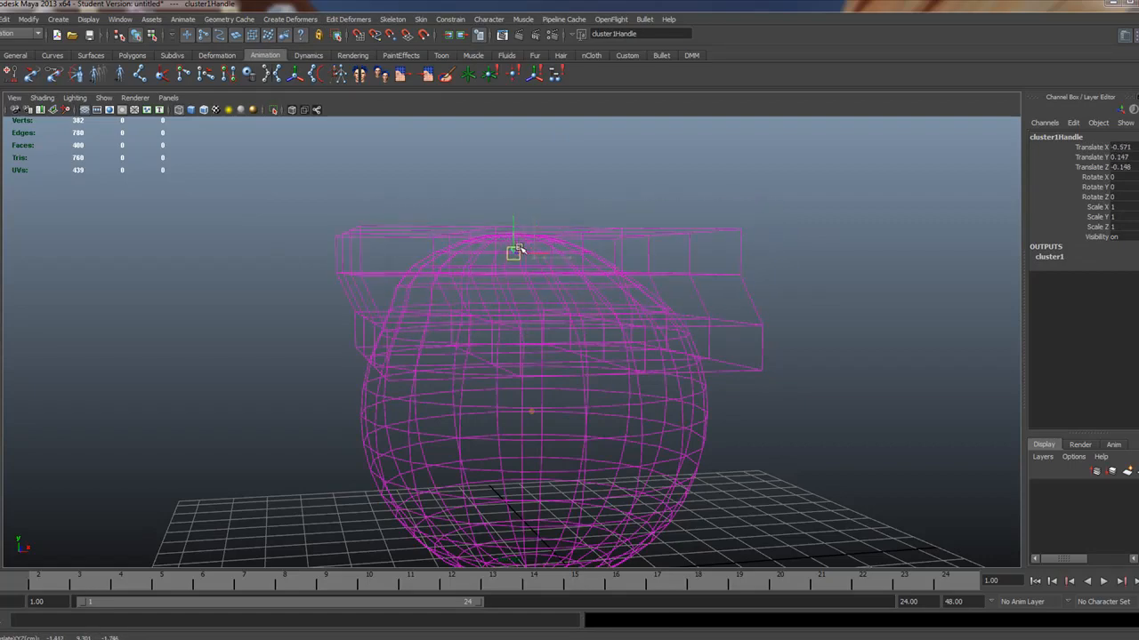
left_click_drag(516, 253, 569, 243)
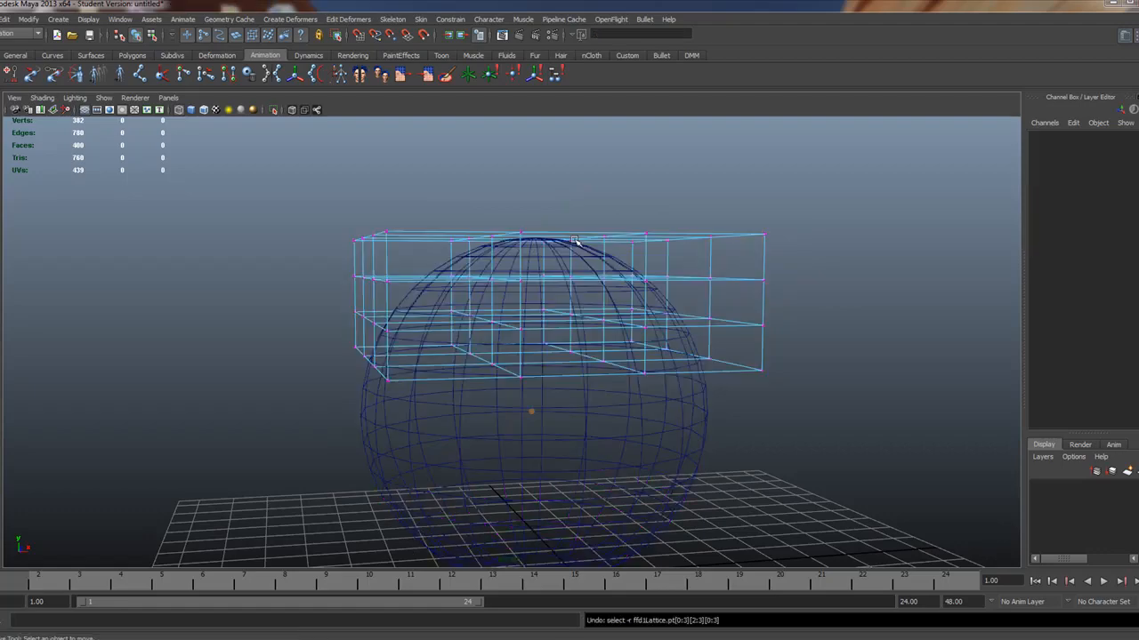
left_click(367, 300)
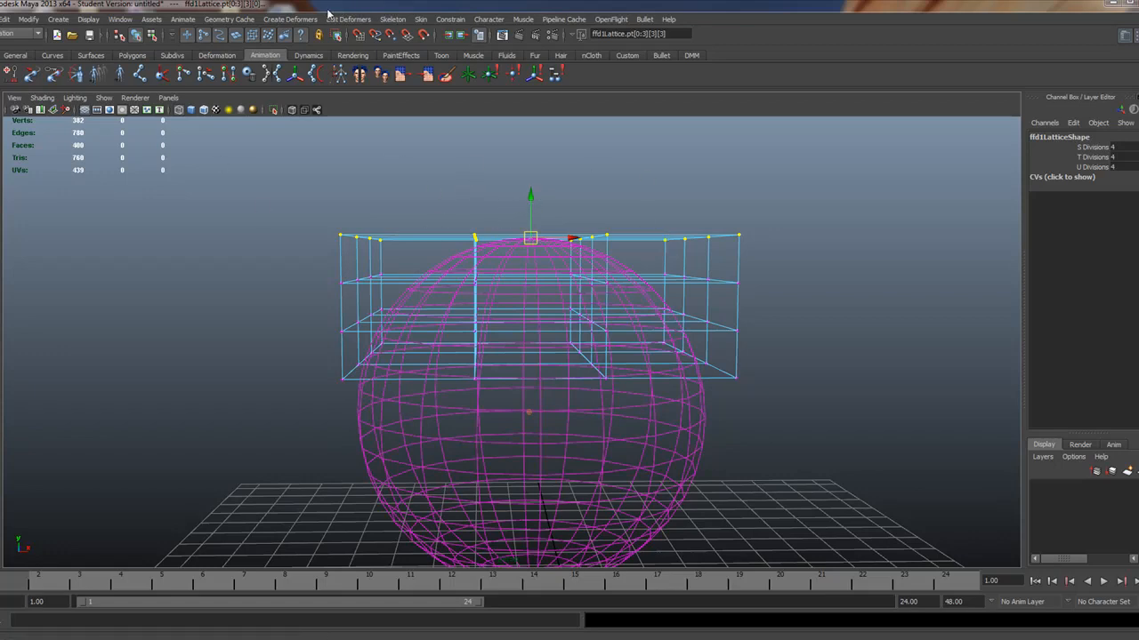
Step: Add cluster1 to the selected top ffd1Lattice points via Create Deformers > Cluster
left_click(290, 19)
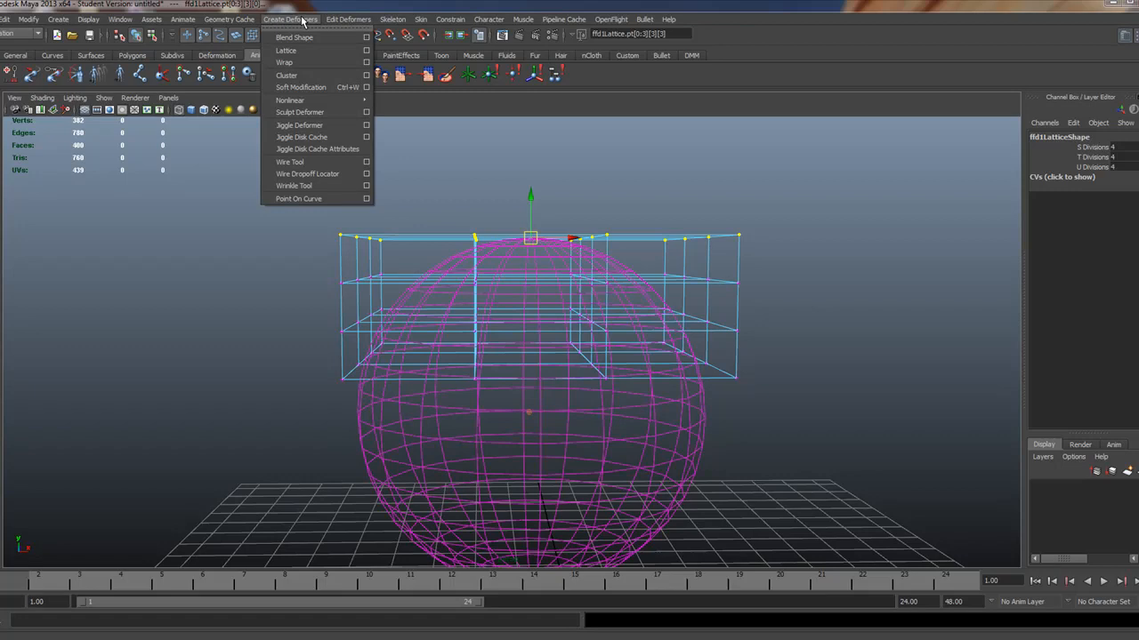
mouse_move(287, 50)
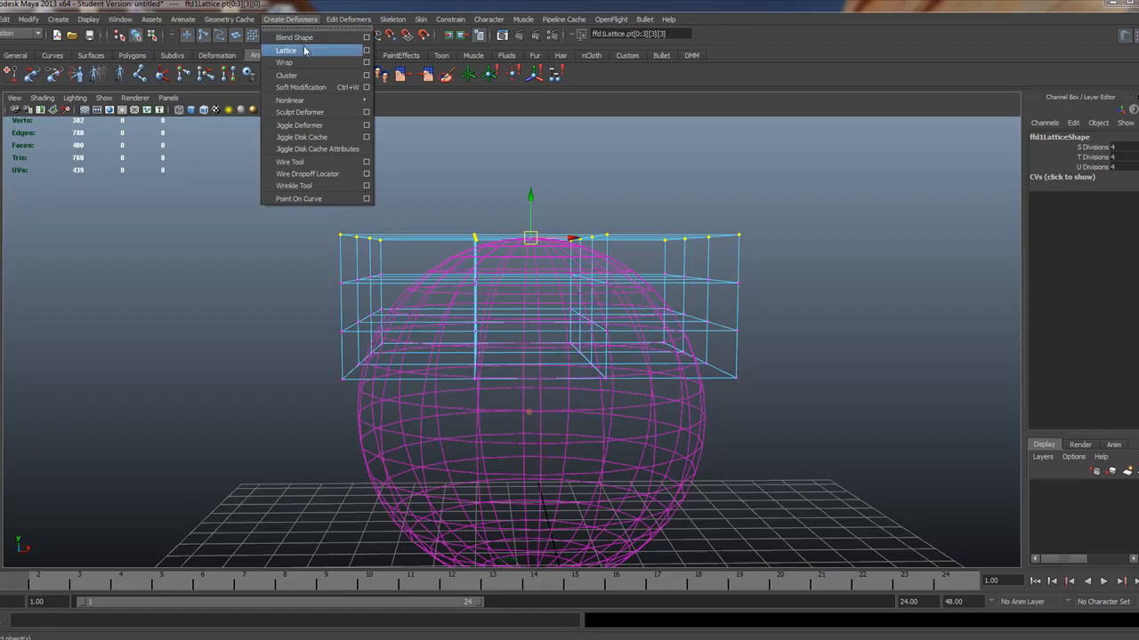
mouse_move(287, 75)
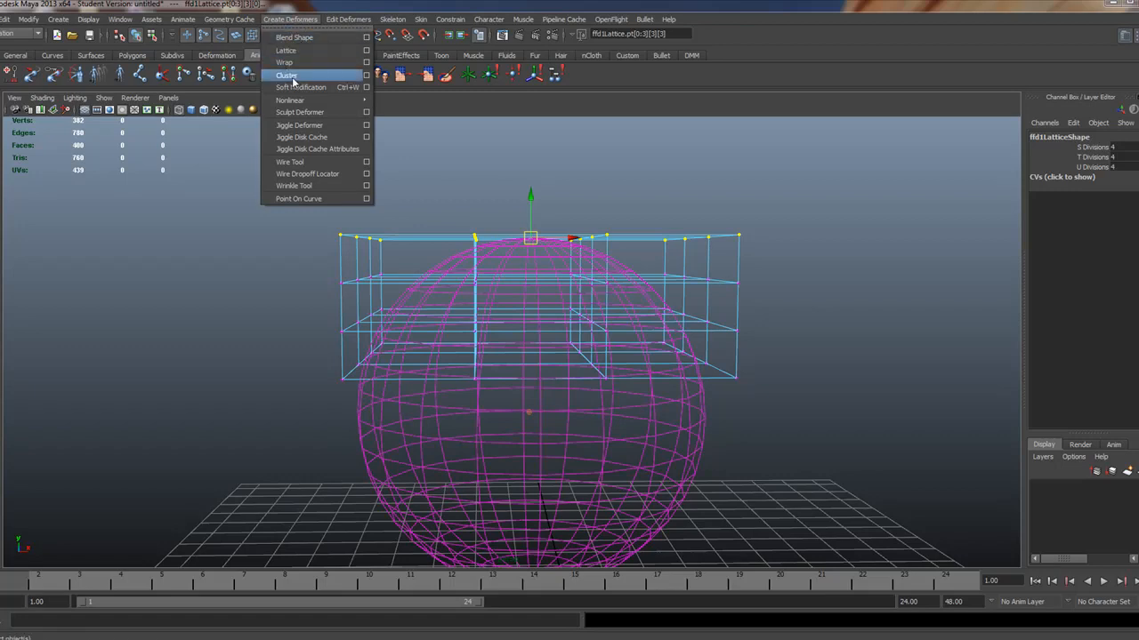
left_click(286, 75)
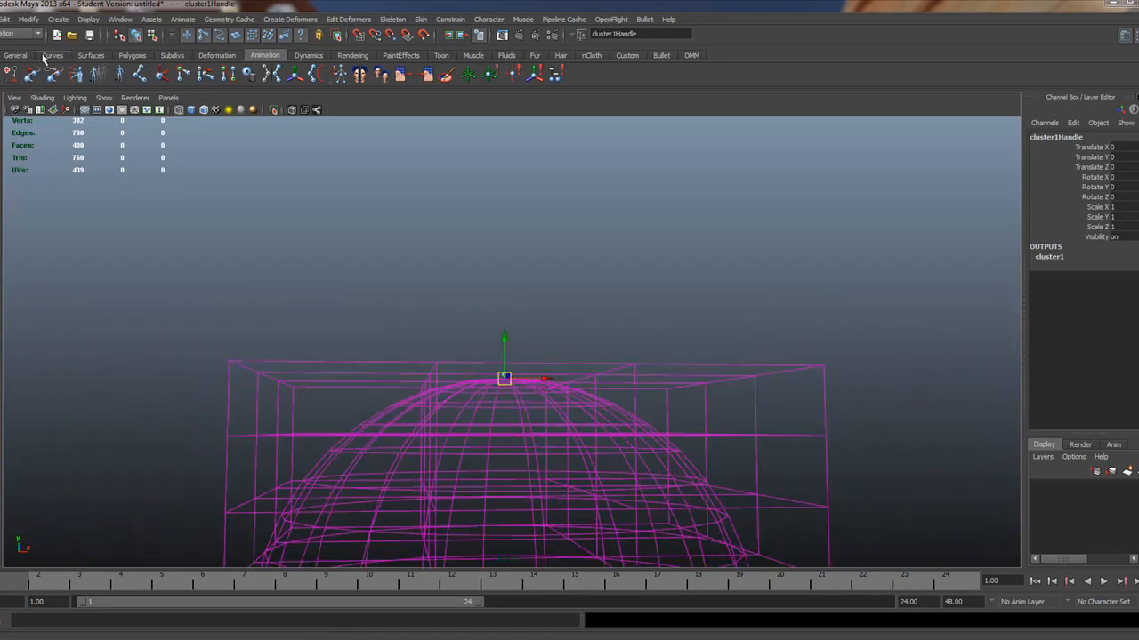
Step: Create a NURBS circle above the sphere and freeze its transformations to zero
left_click(52, 56)
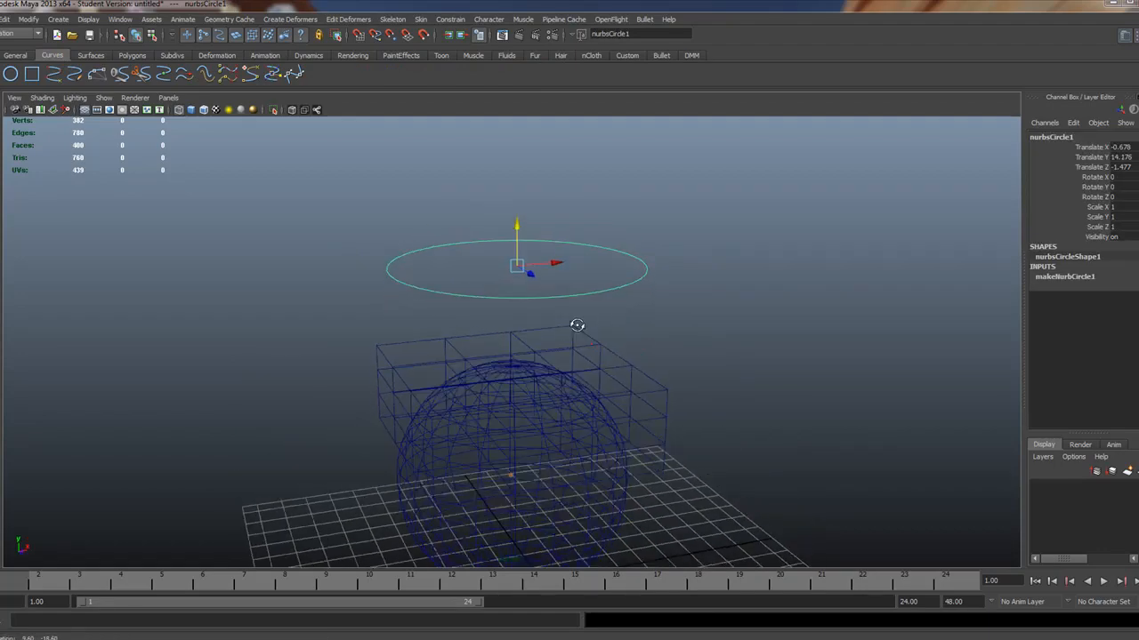
left_click(30, 19)
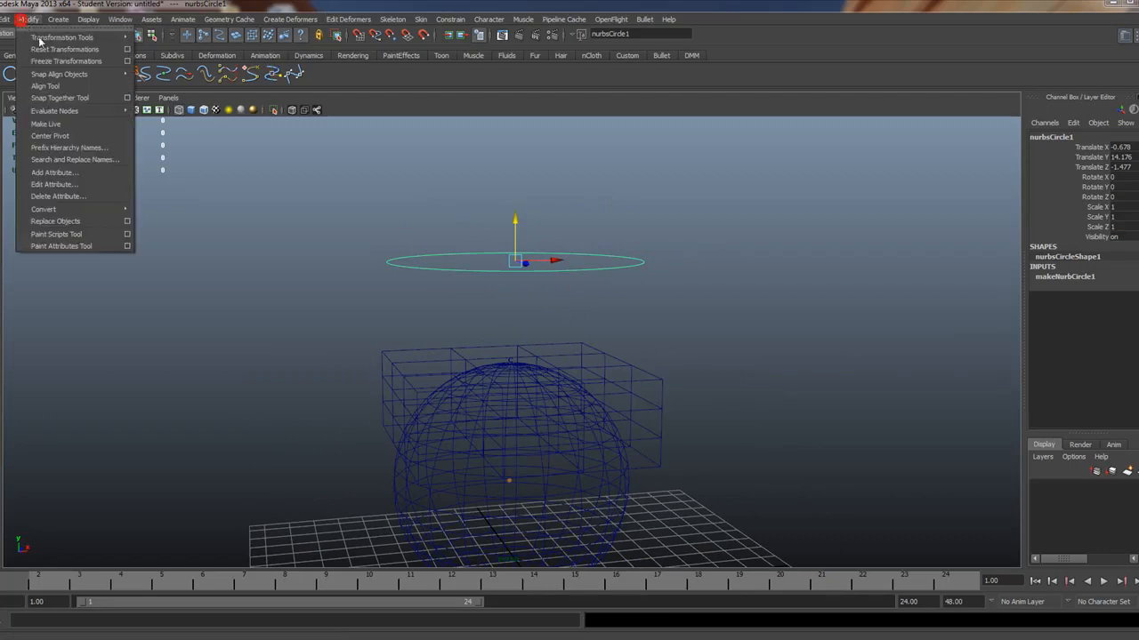
left_click(64, 60)
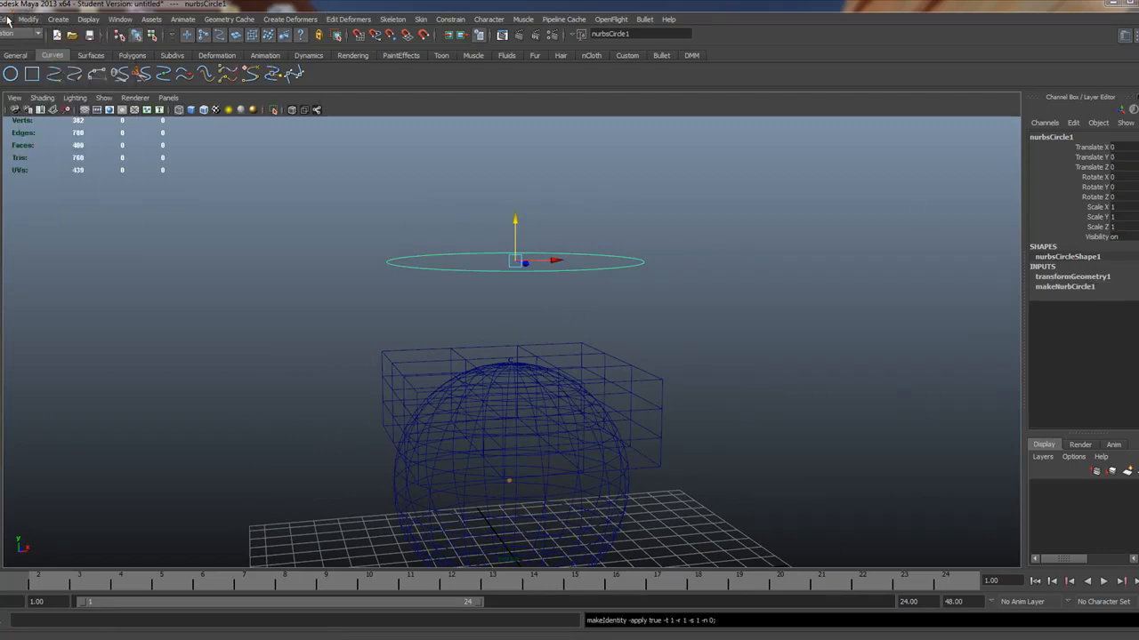
left_click(39, 26)
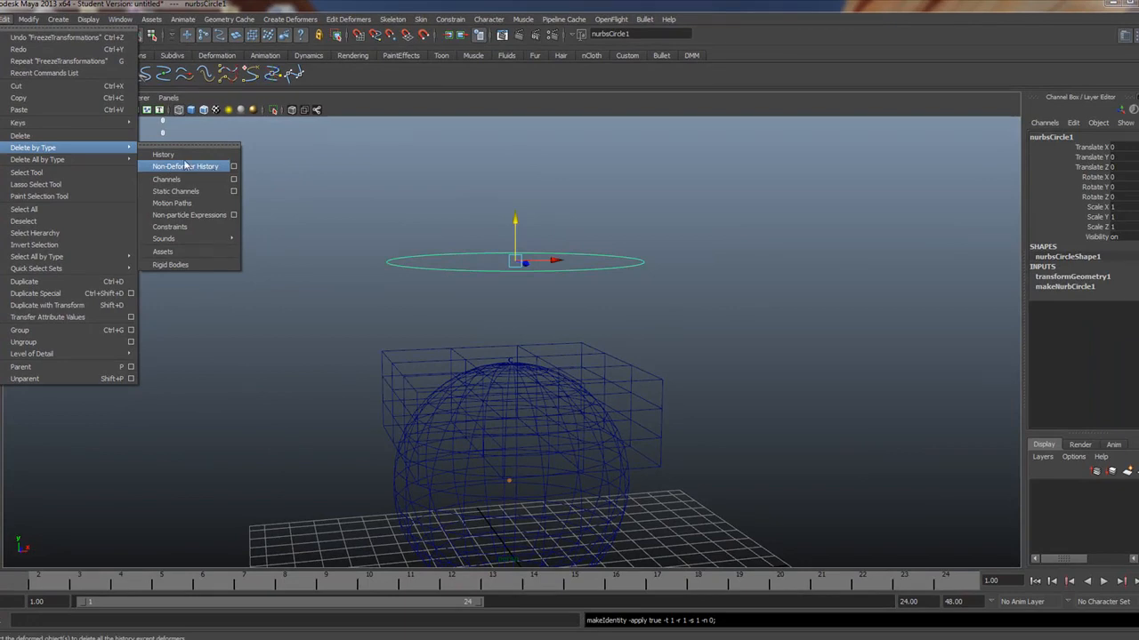
mouse_move(165, 154)
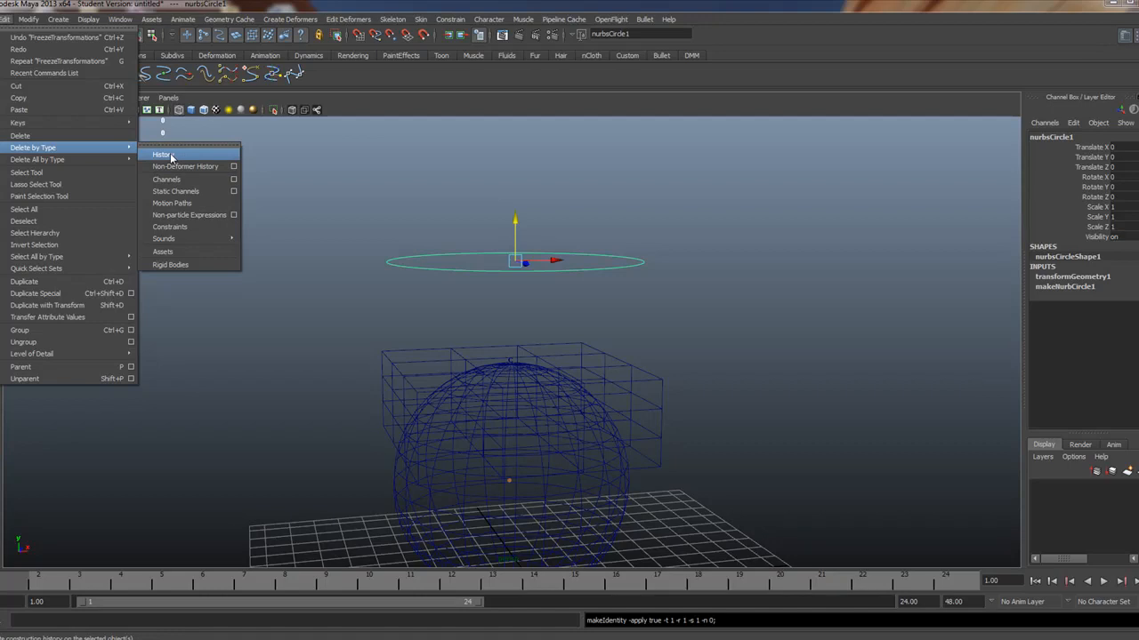
Step: Delete nurbsCircle1's construction history and begin renaming it in the Channel Box
left_click(161, 154)
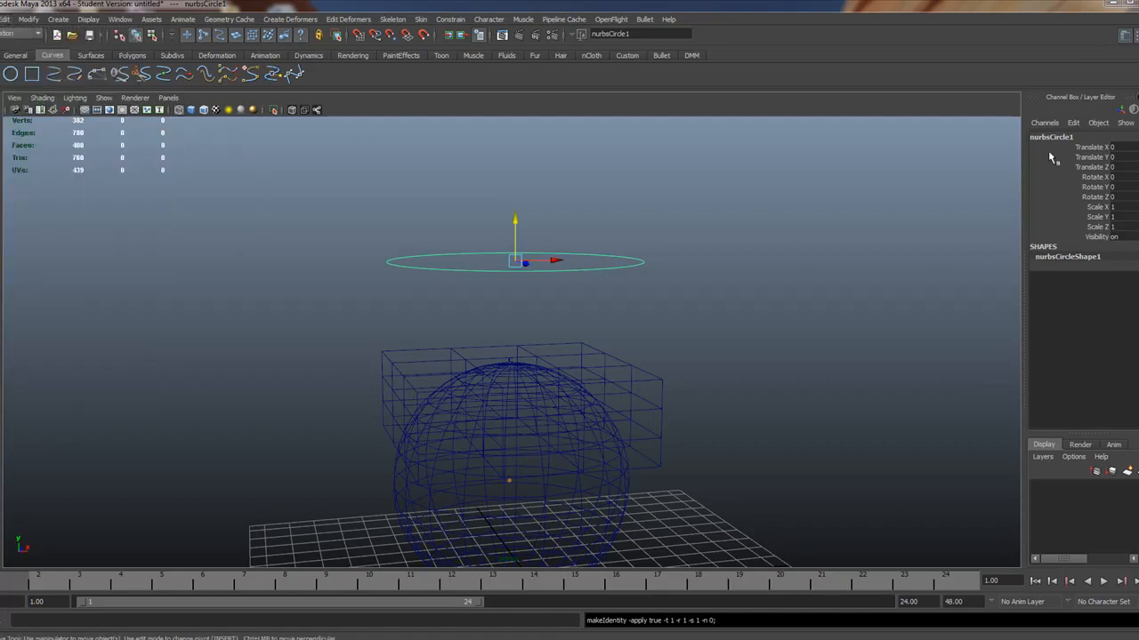
double_click(1049, 136)
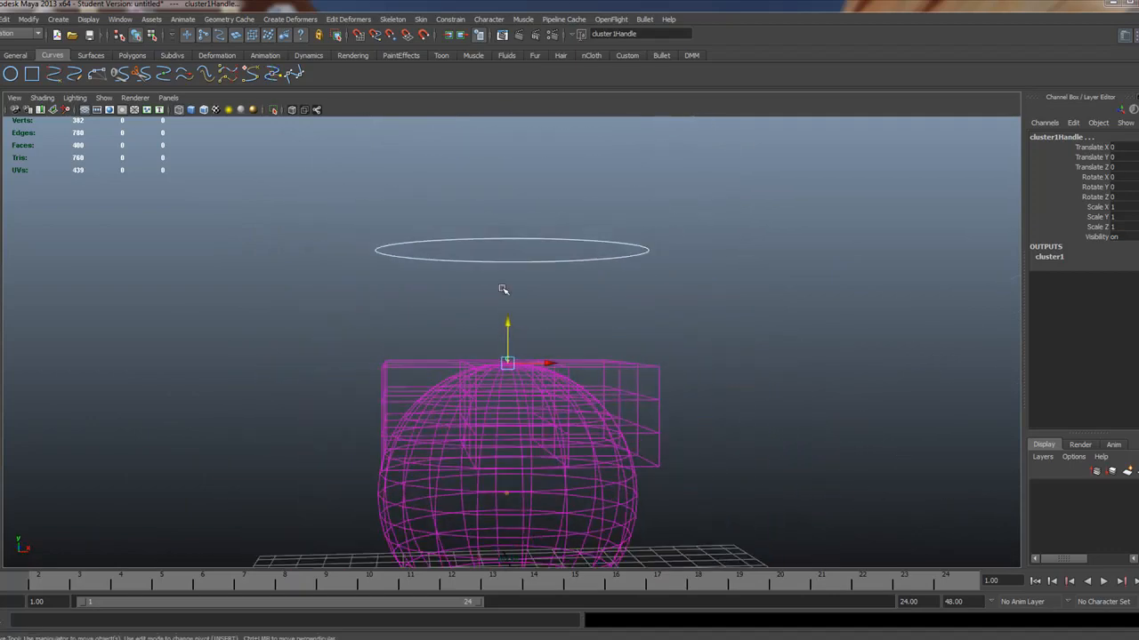
mouse_move(523, 179)
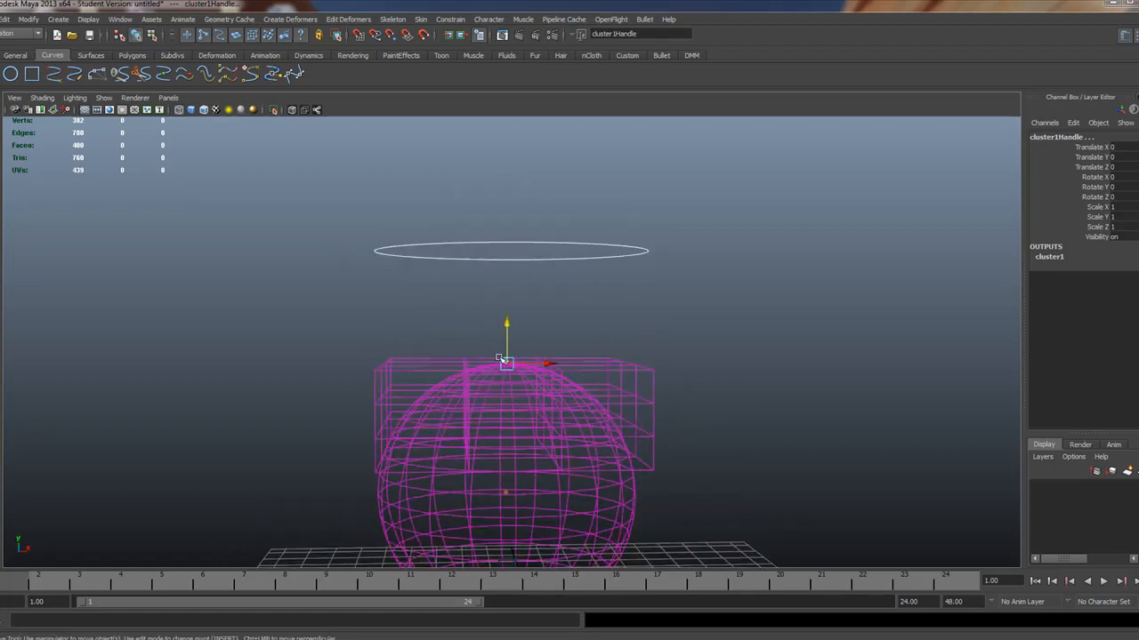
Step: Parent-constrain cluster1Handle to the ClusterCNTRL01 circle with Maintain offset on
left_click(449, 19)
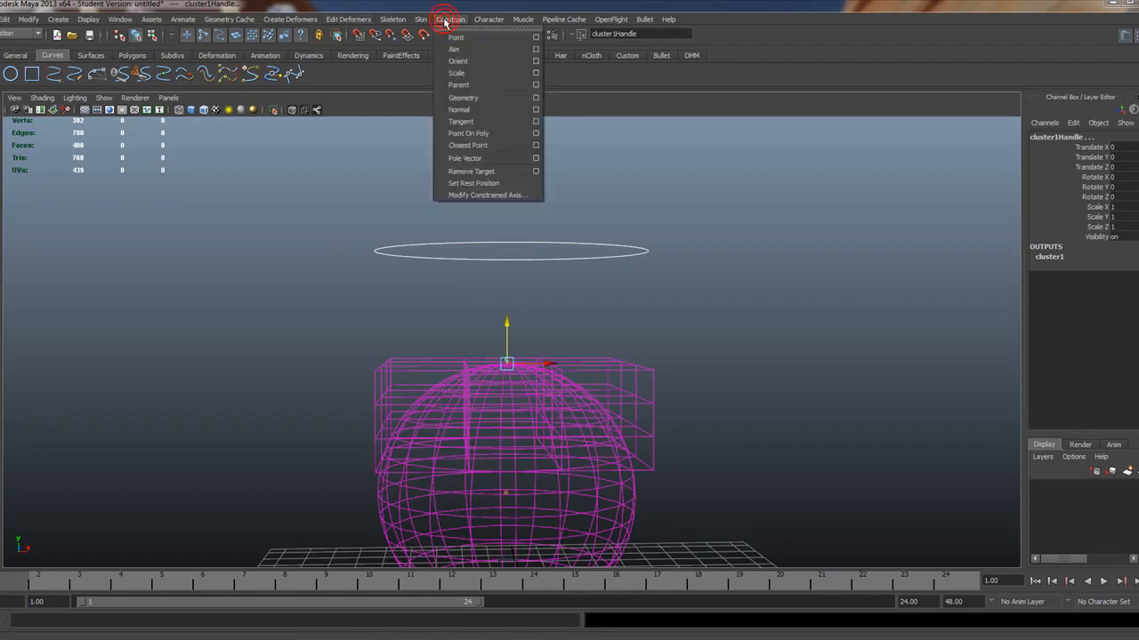
left_click(534, 85)
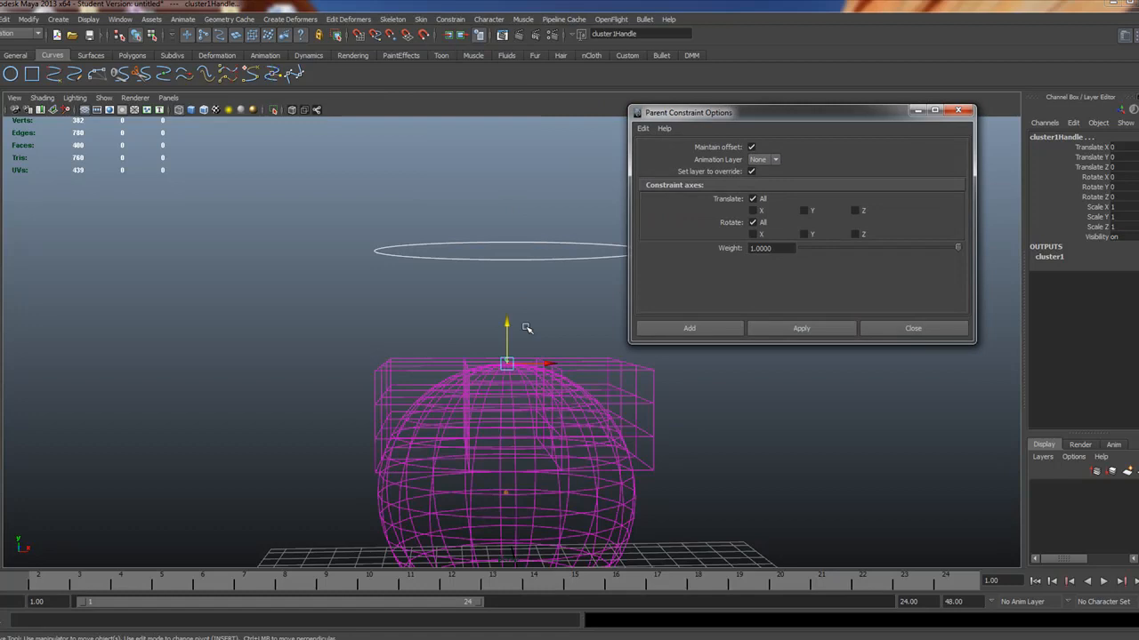
mouse_move(589, 318)
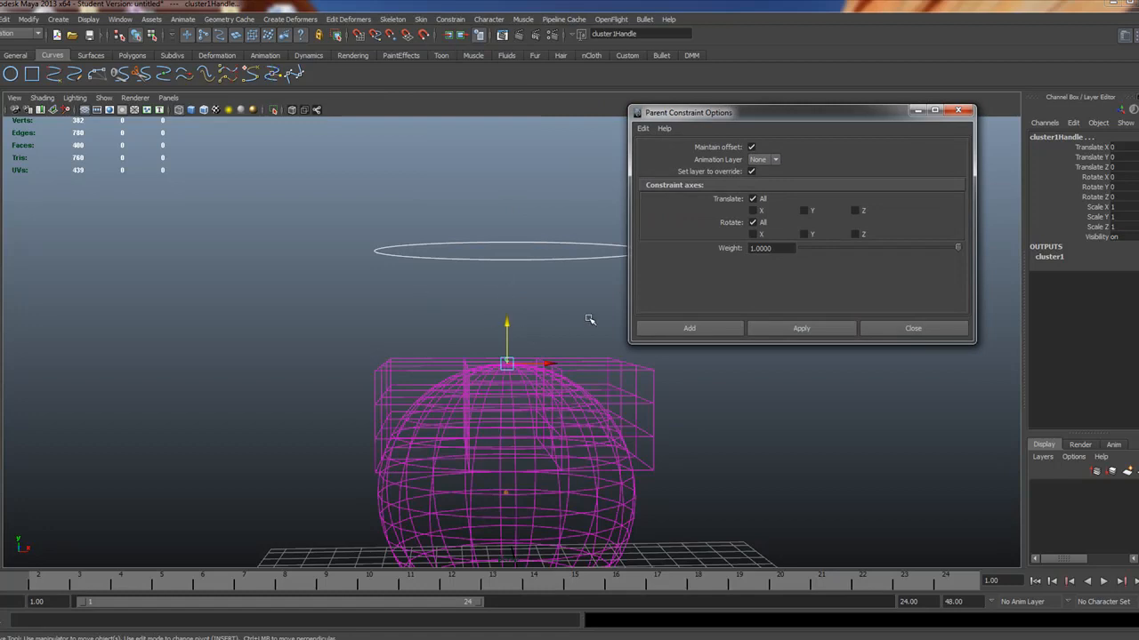
left_click(688, 328)
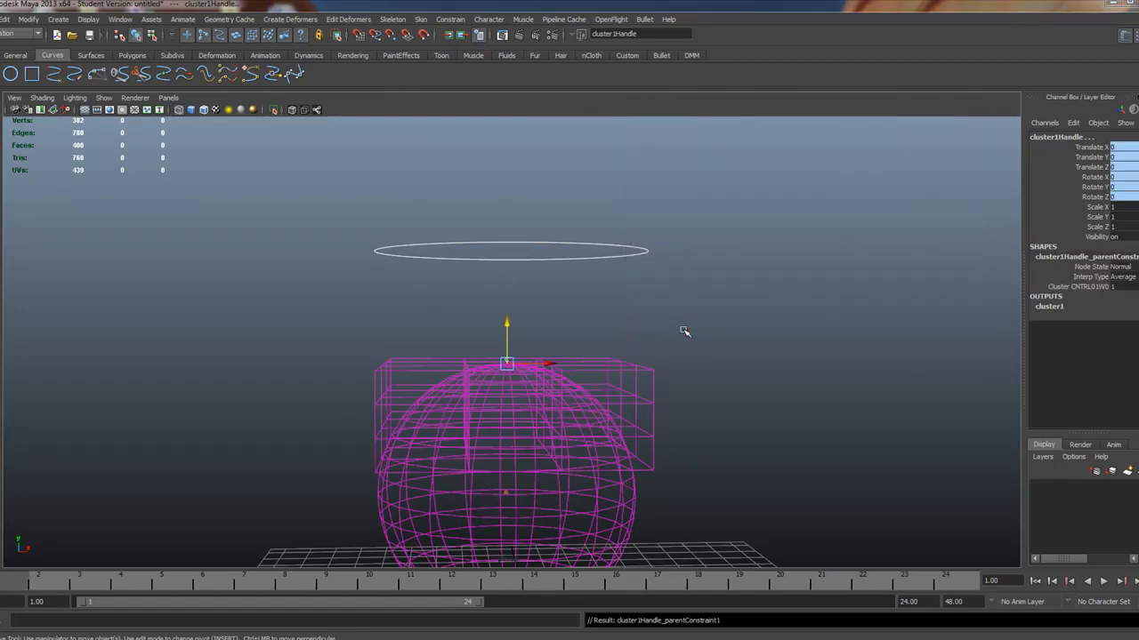
left_click(510, 251)
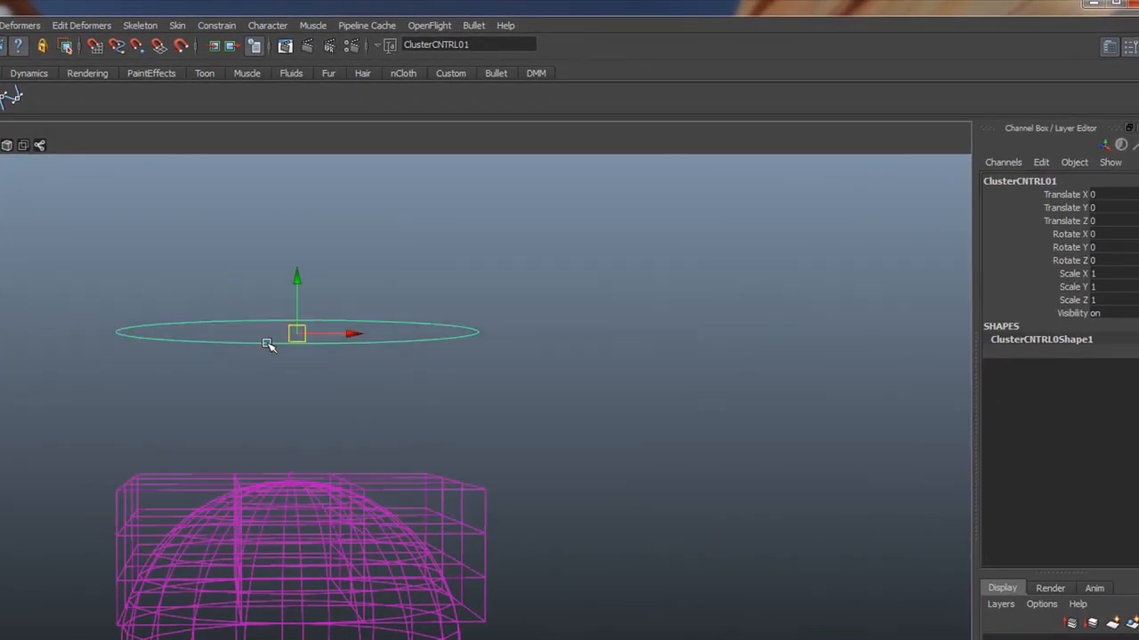
mouse_move(301, 559)
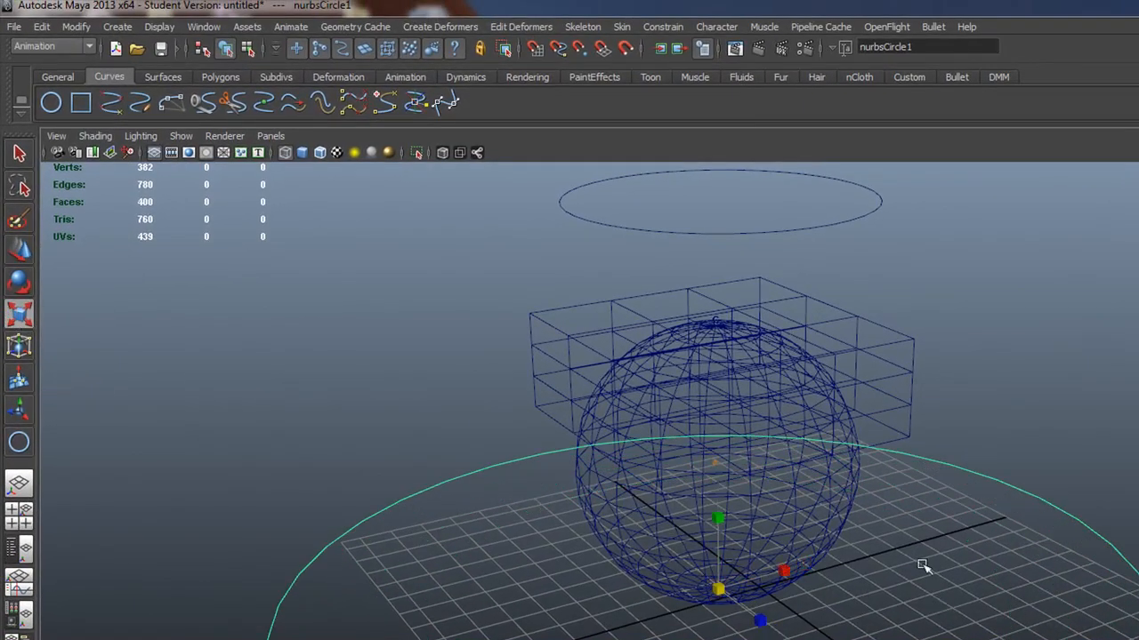
mouse_move(211, 534)
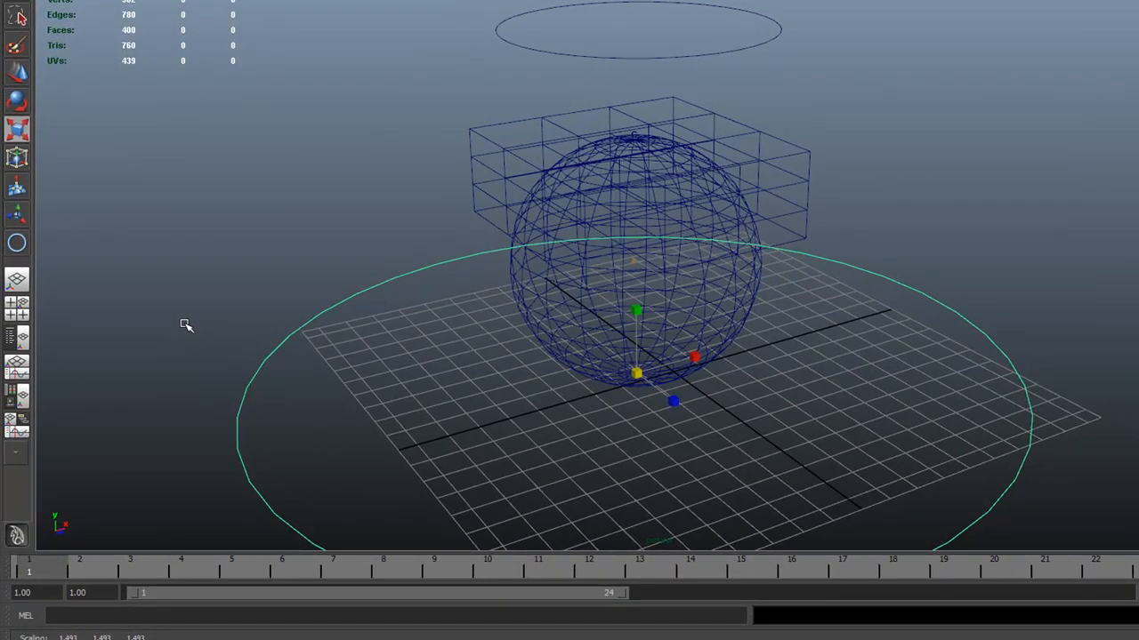
mouse_move(735, 184)
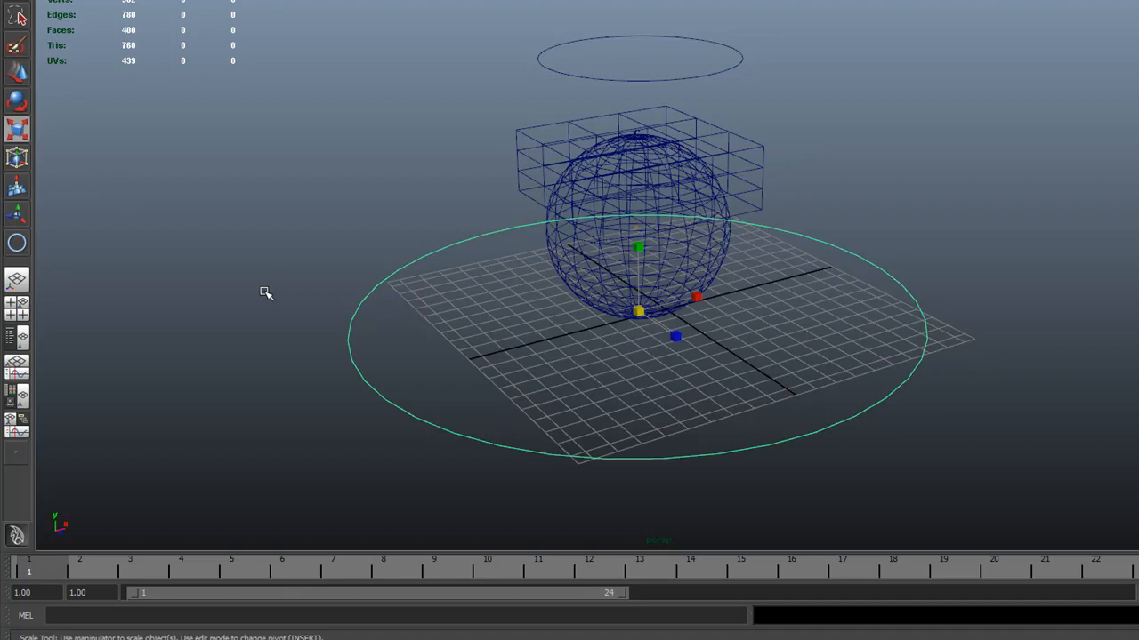
mouse_move(138, 211)
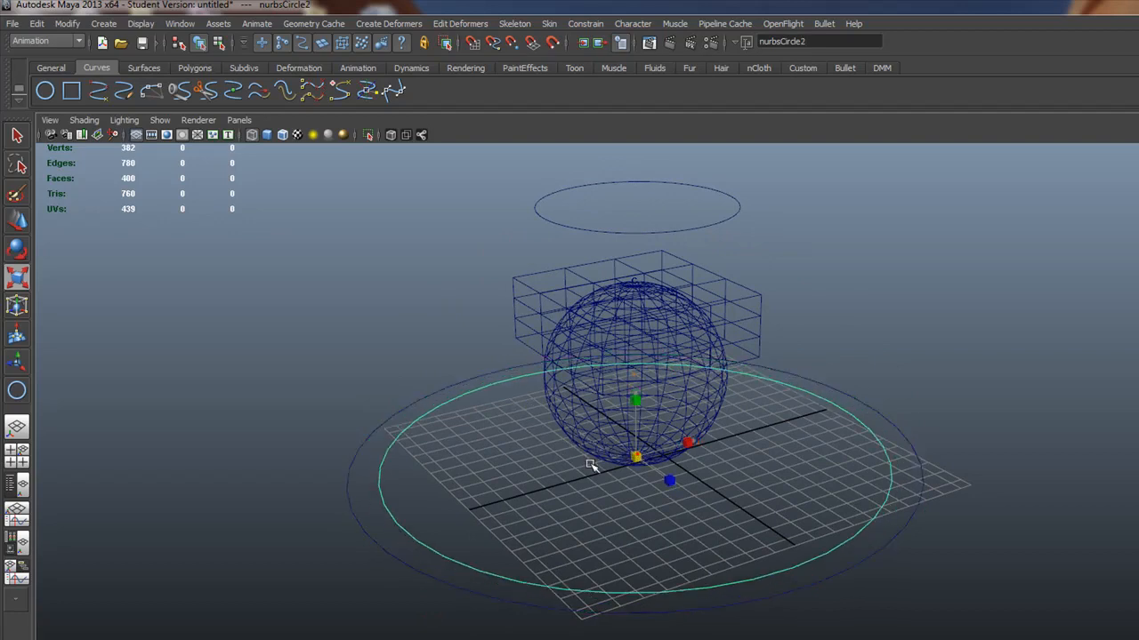
Step: Show the inner circle's CVs, view it from above, pick points, then select the outer circle
right_click(592, 467)
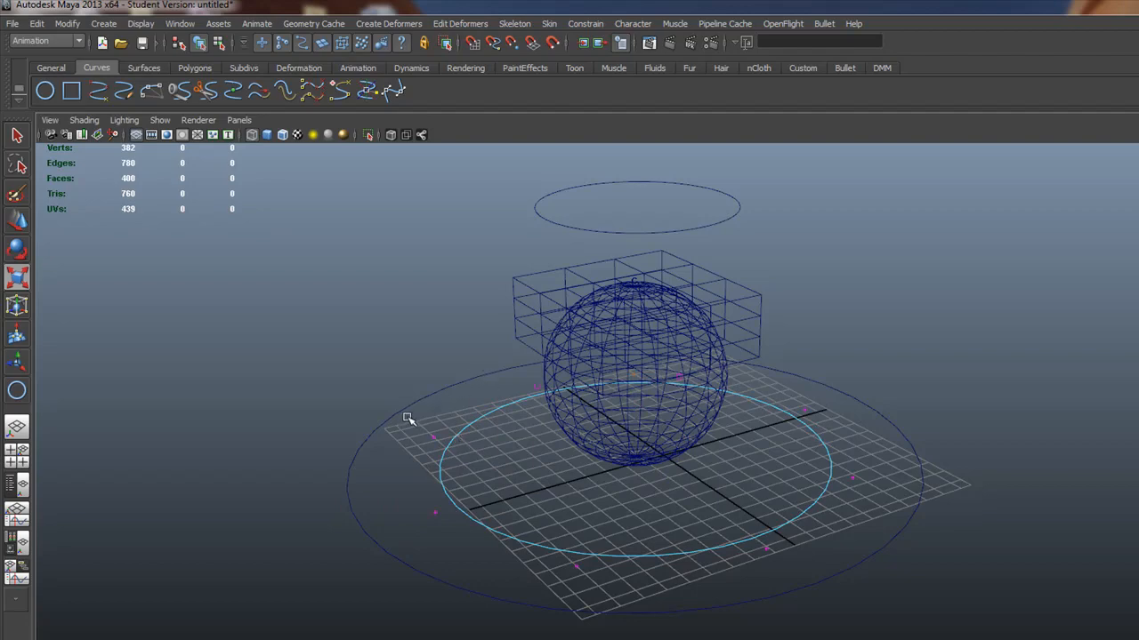
left_click_drag(409, 418, 792, 522)
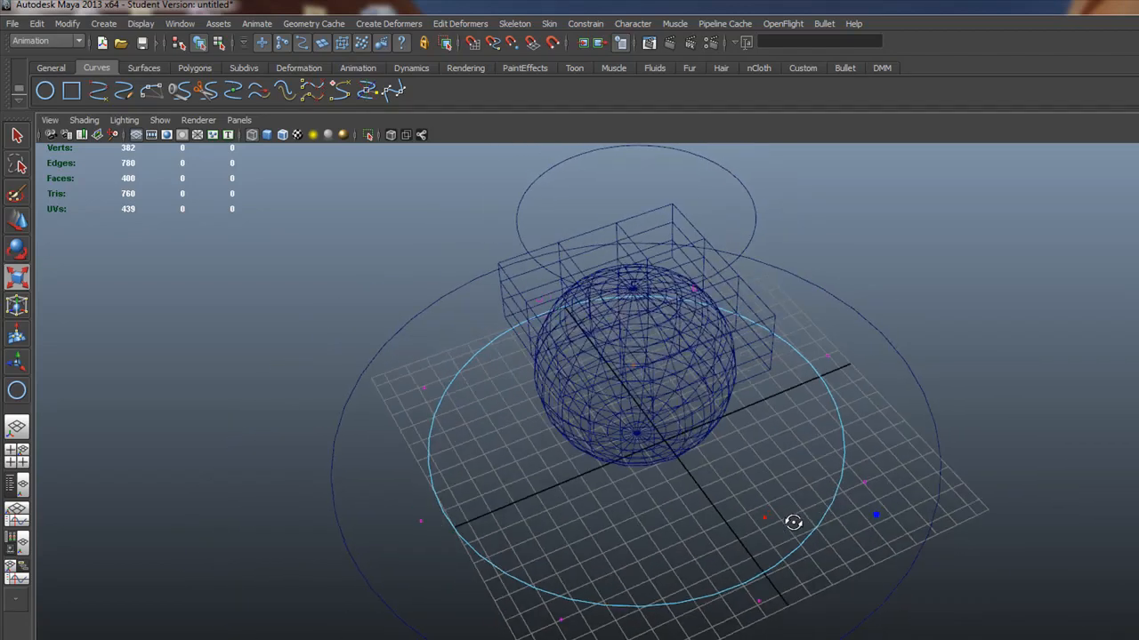
left_click(814, 387)
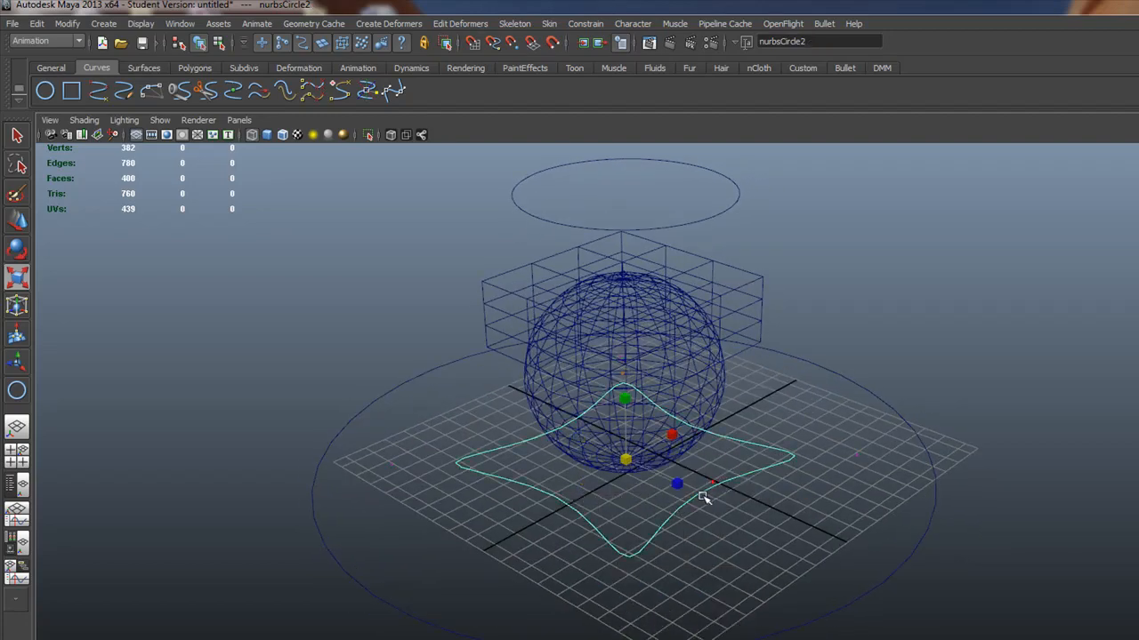
left_click(67, 23)
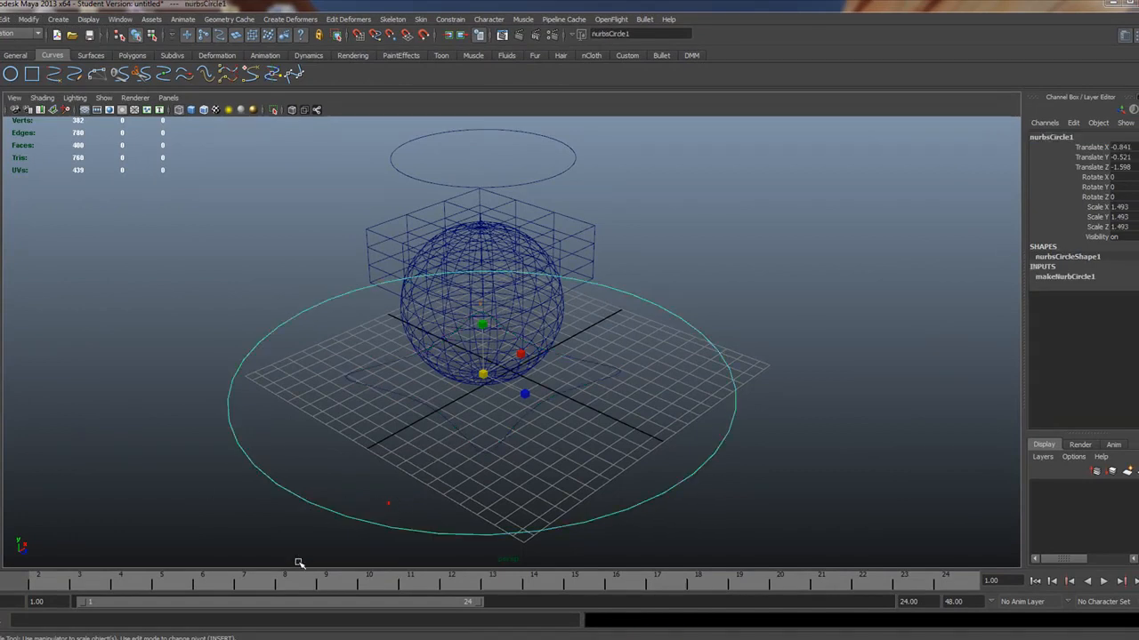
Step: Freeze the AnimCNTRL curve's transformations to zero translation/rotation and scale 1
left_click(28, 18)
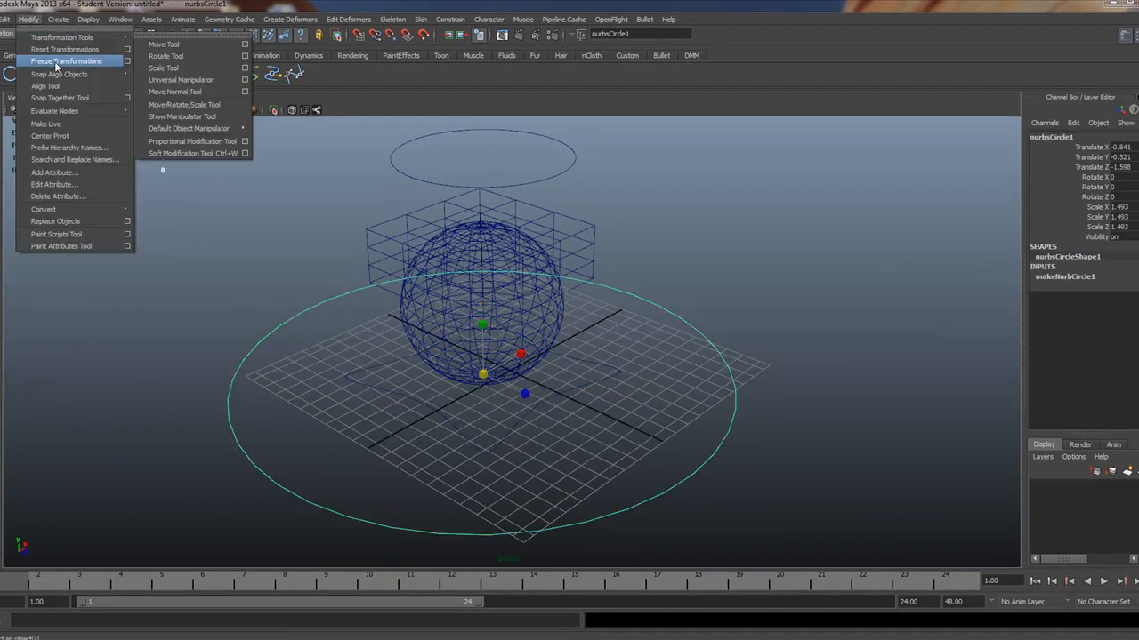
left_click(67, 60)
type("AnimCNTRL")
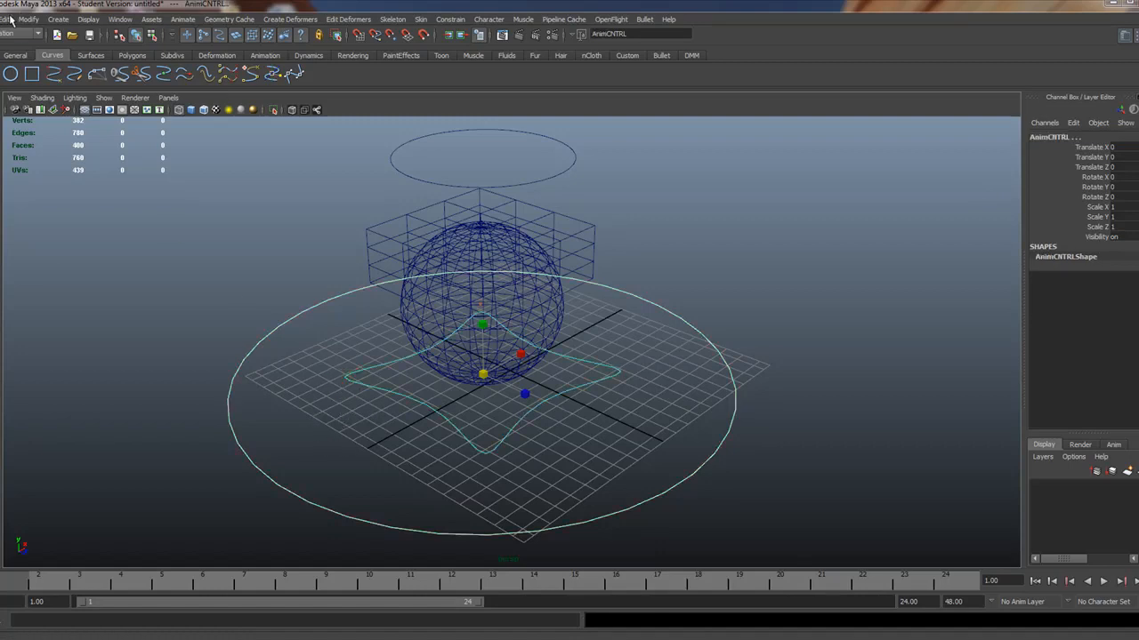
left_click(30, 18)
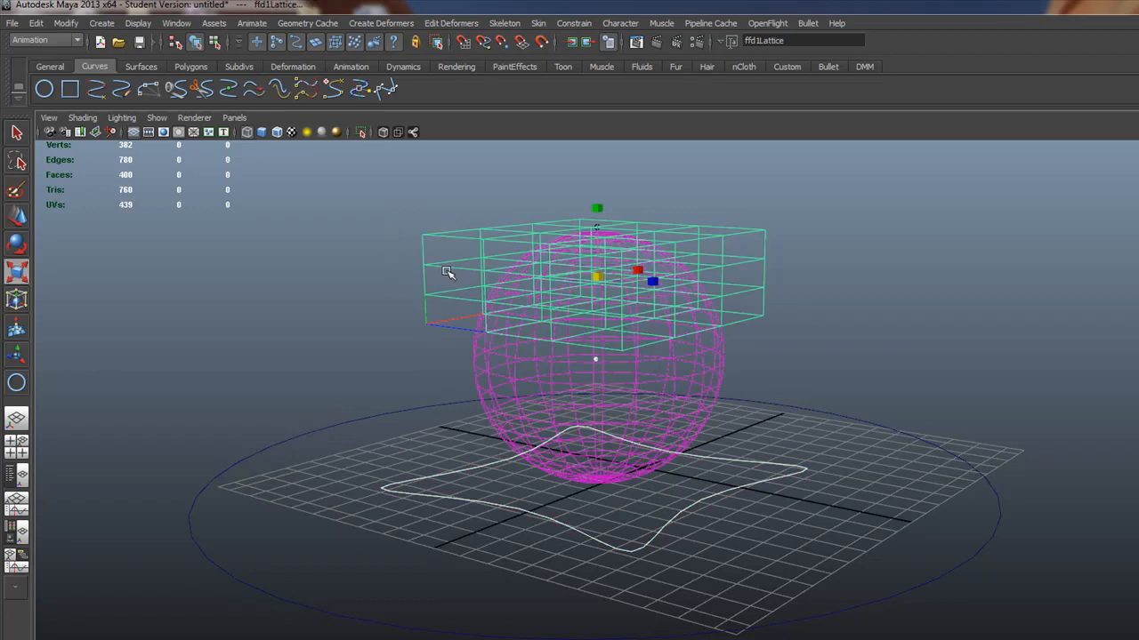
mouse_move(700, 520)
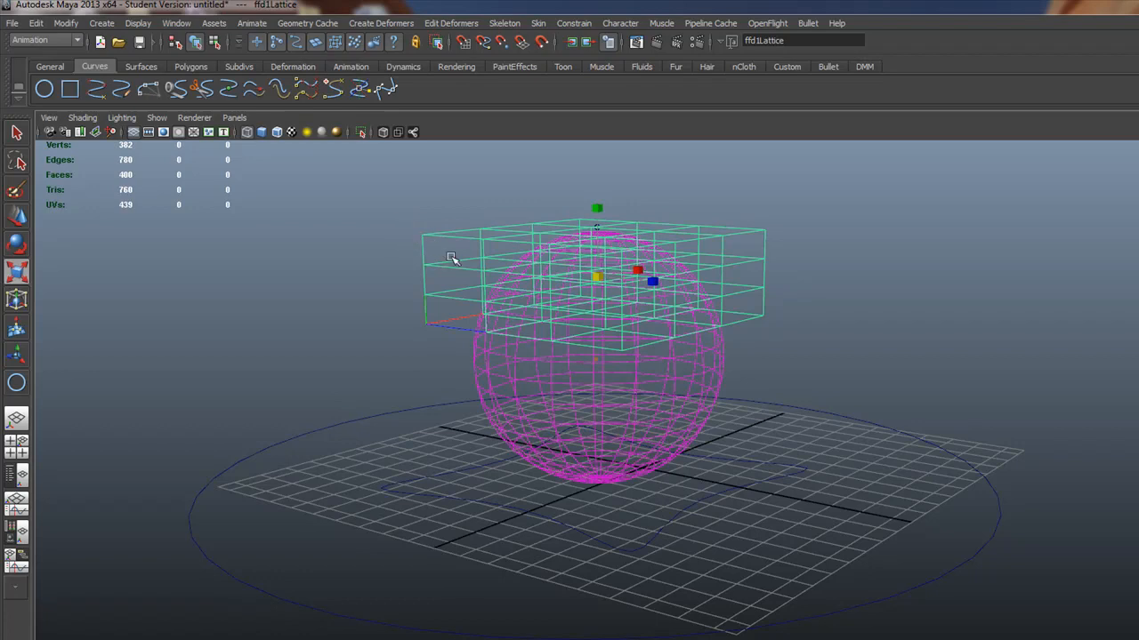
mouse_move(466, 279)
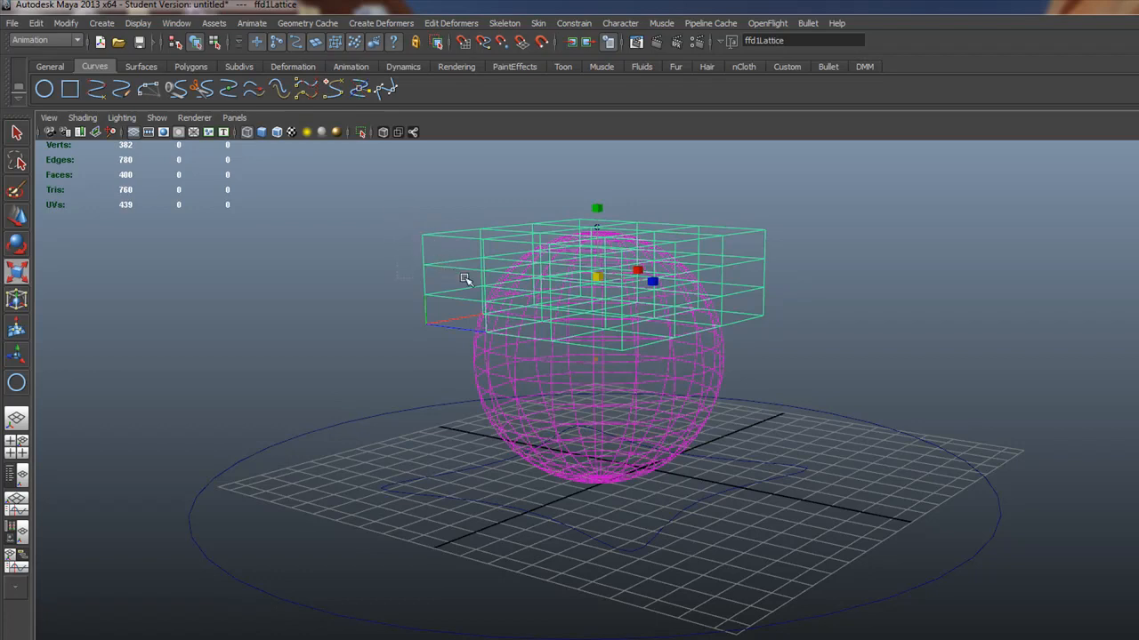
mouse_move(380, 218)
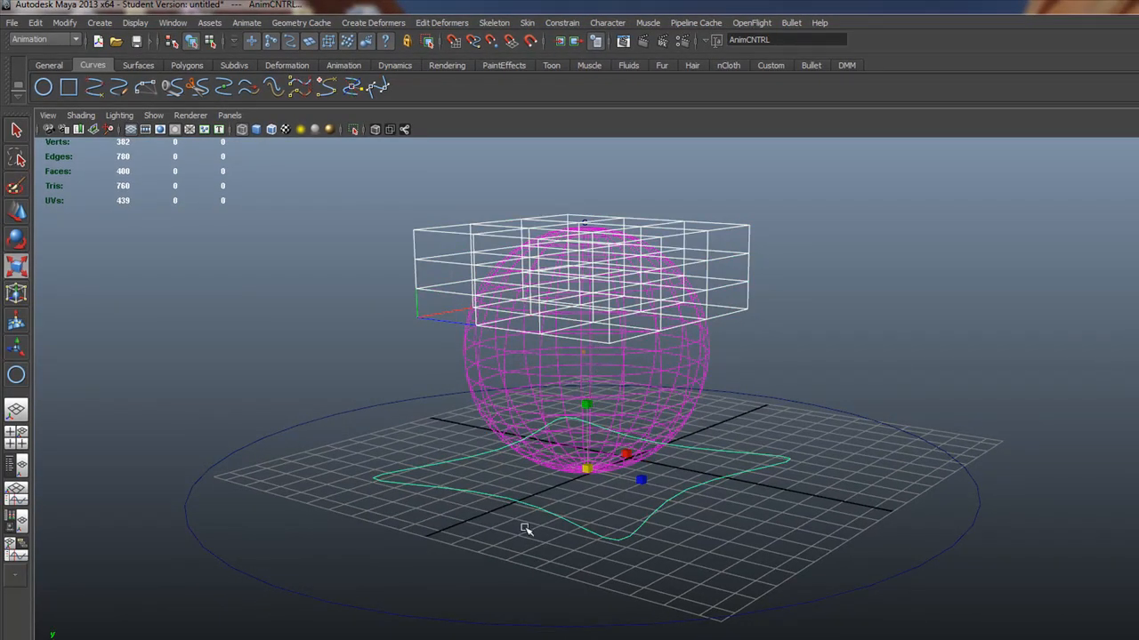
mouse_move(447, 449)
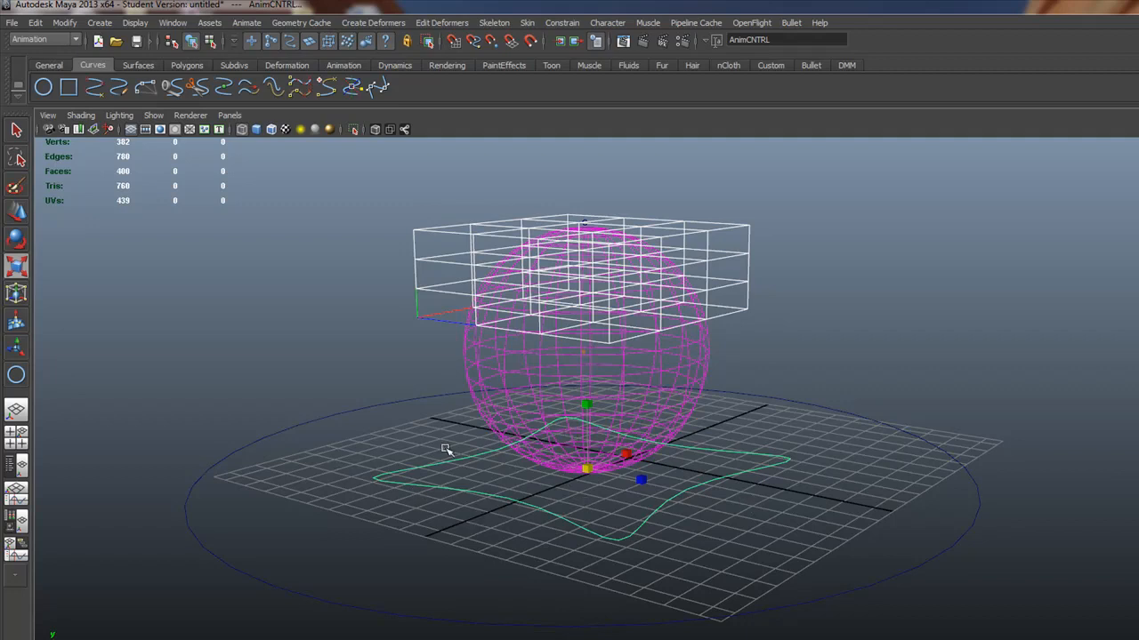
mouse_move(366, 348)
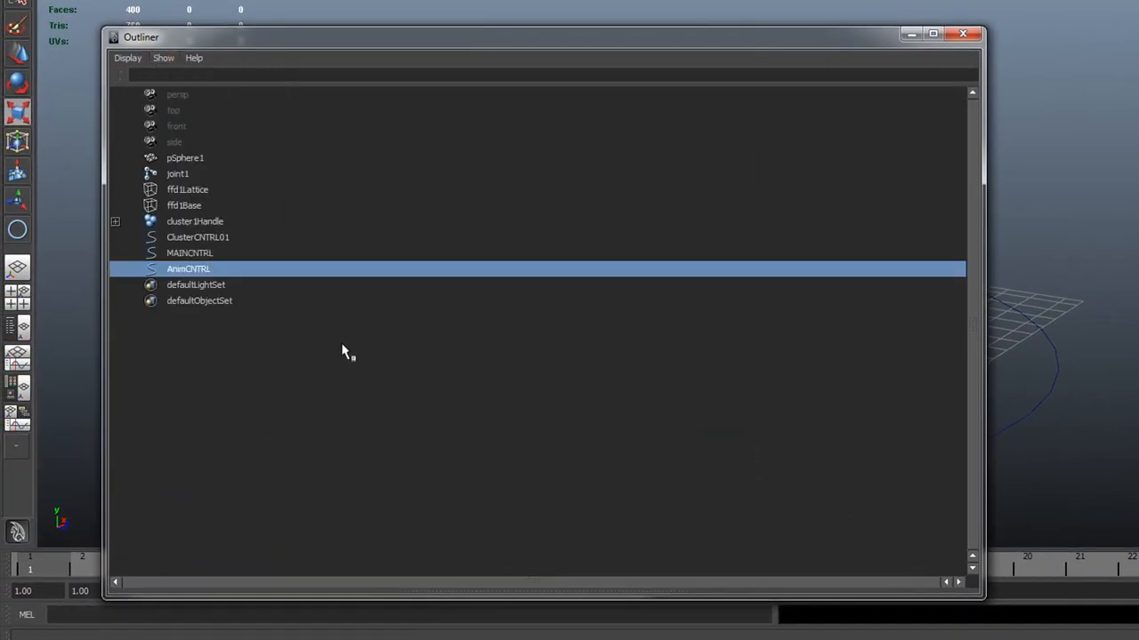
Step: In the Outliner, parent ffd1Lattice and ffd1Base under AnimCNTRL
left_click(187, 189)
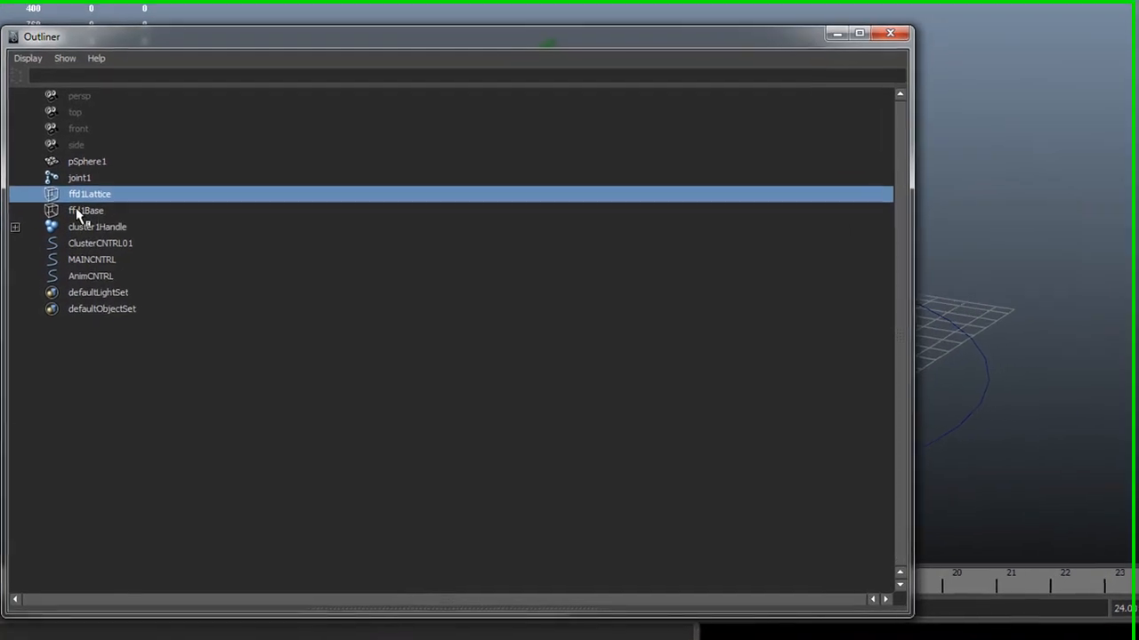
left_click(85, 209)
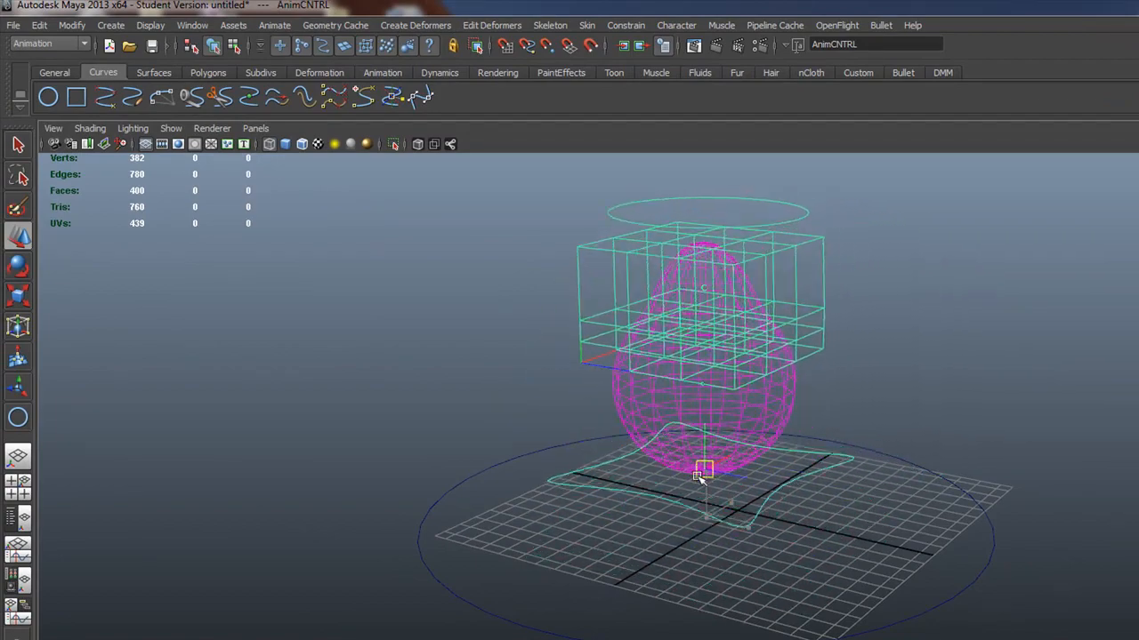
Step: Drag the AnimCNTRL star sideways to check it carries the lattice
left_click_drag(702, 472, 792, 471)
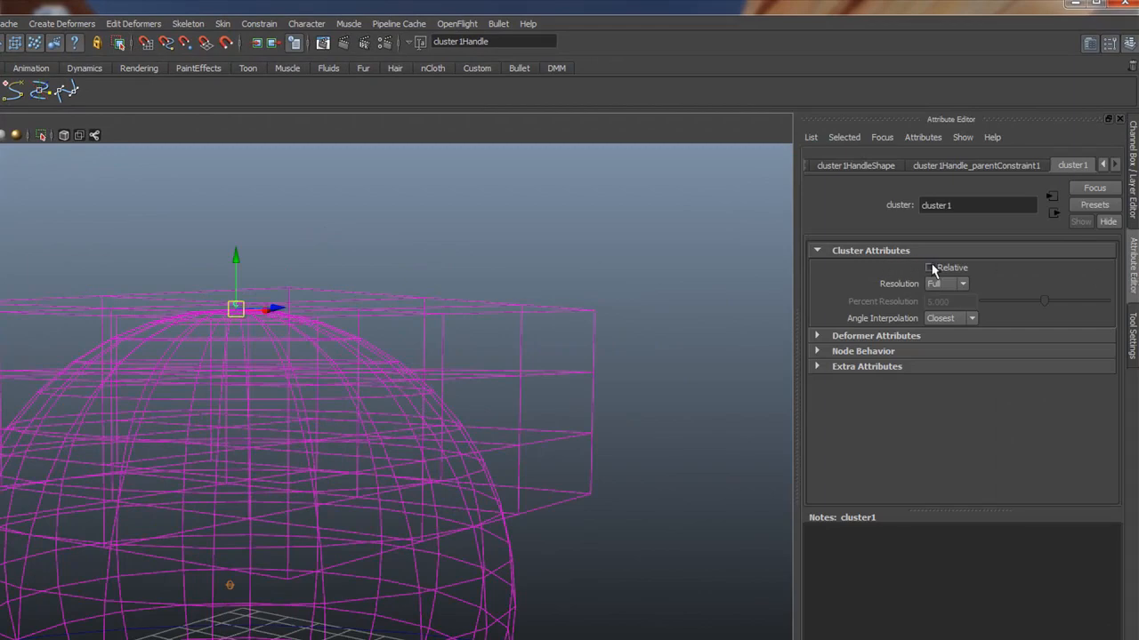
Step: Tick Relative under cluster1's Cluster Attributes
left_click(929, 266)
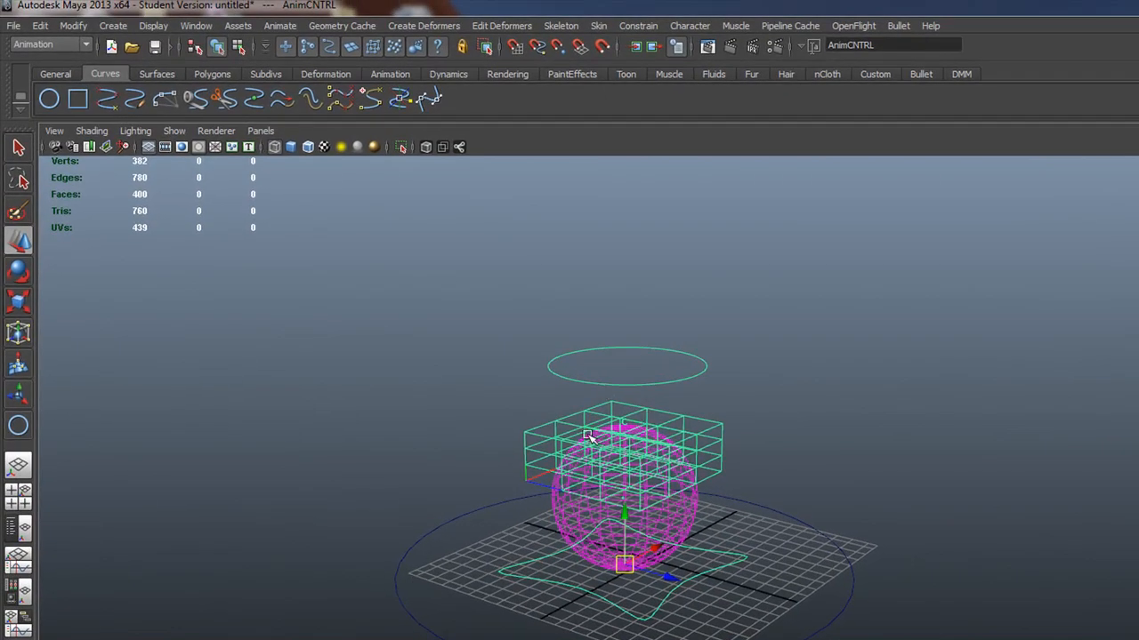
mouse_move(541, 461)
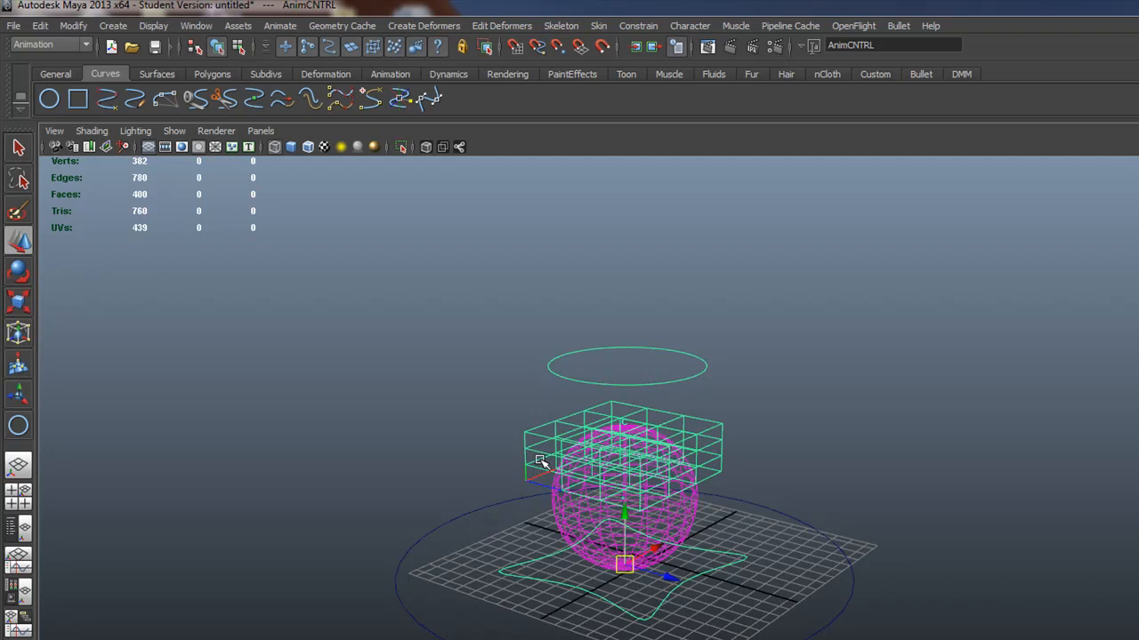
mouse_move(402, 51)
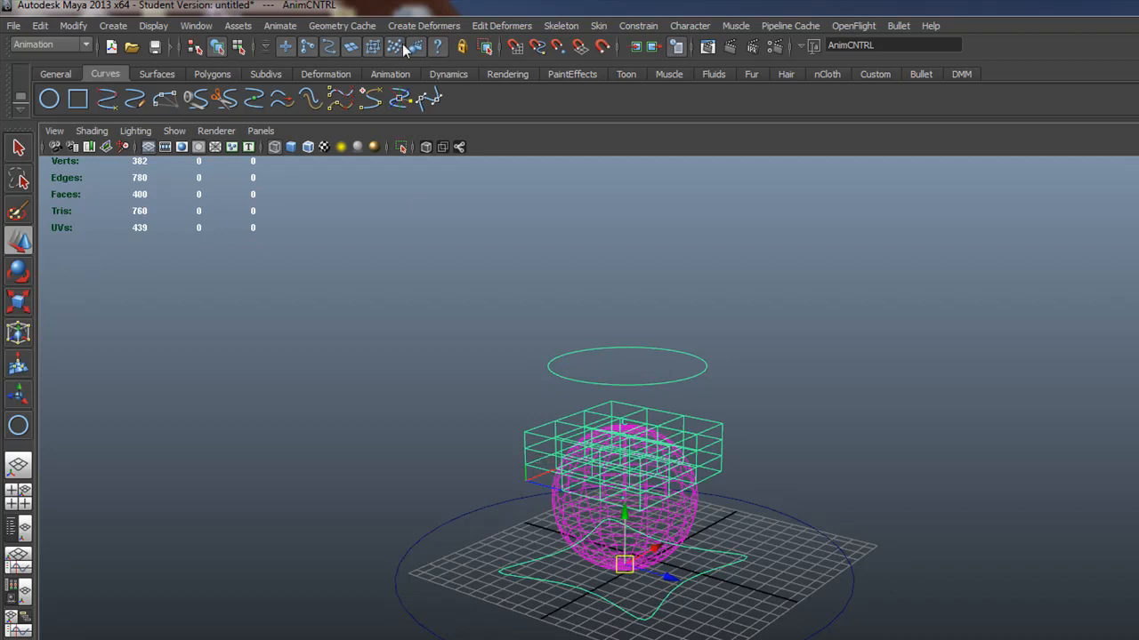
left_click(423, 25)
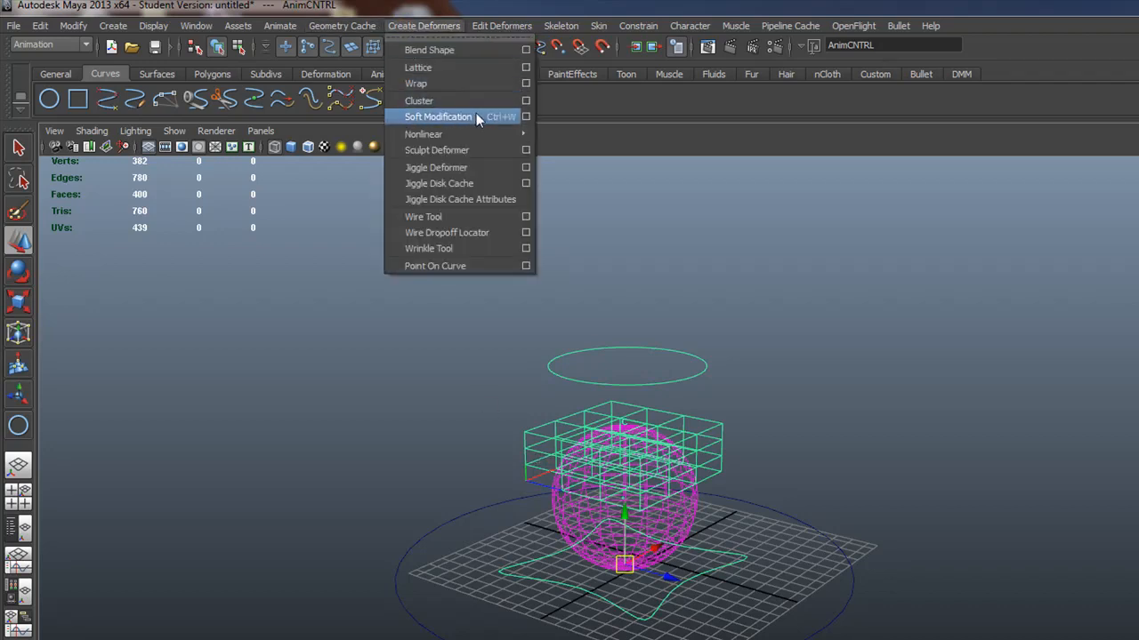
mouse_move(423, 134)
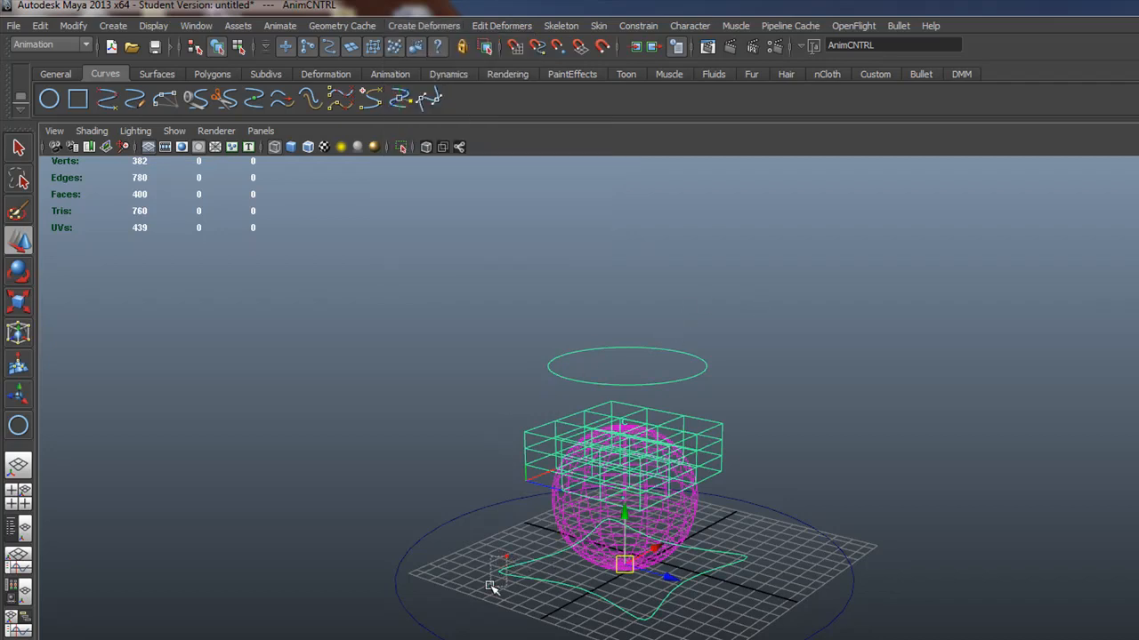
mouse_move(517, 519)
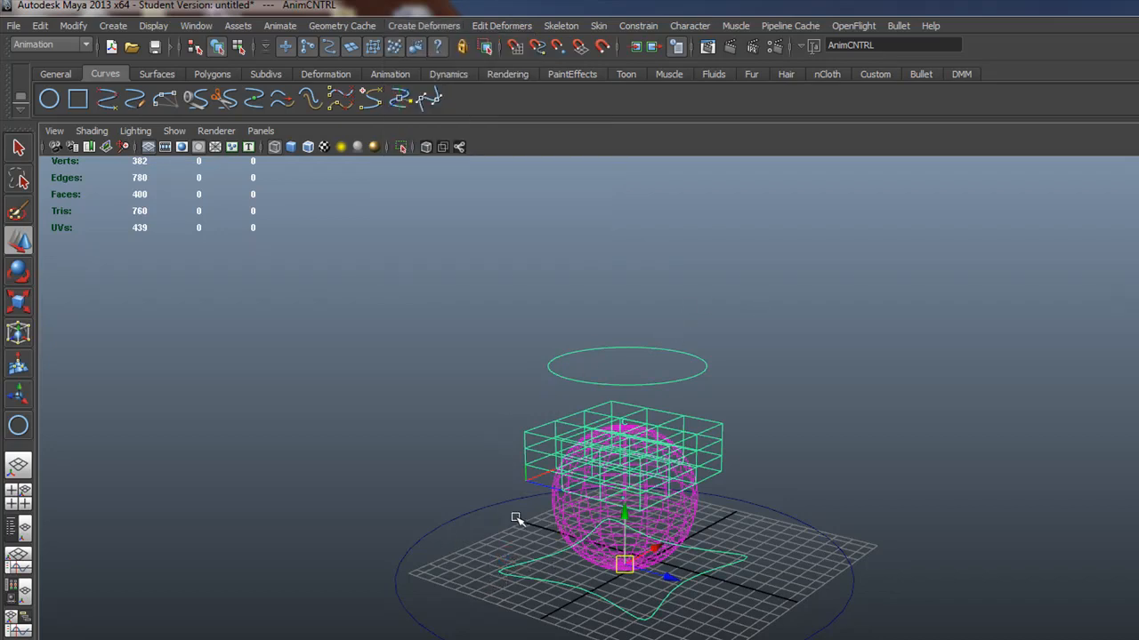